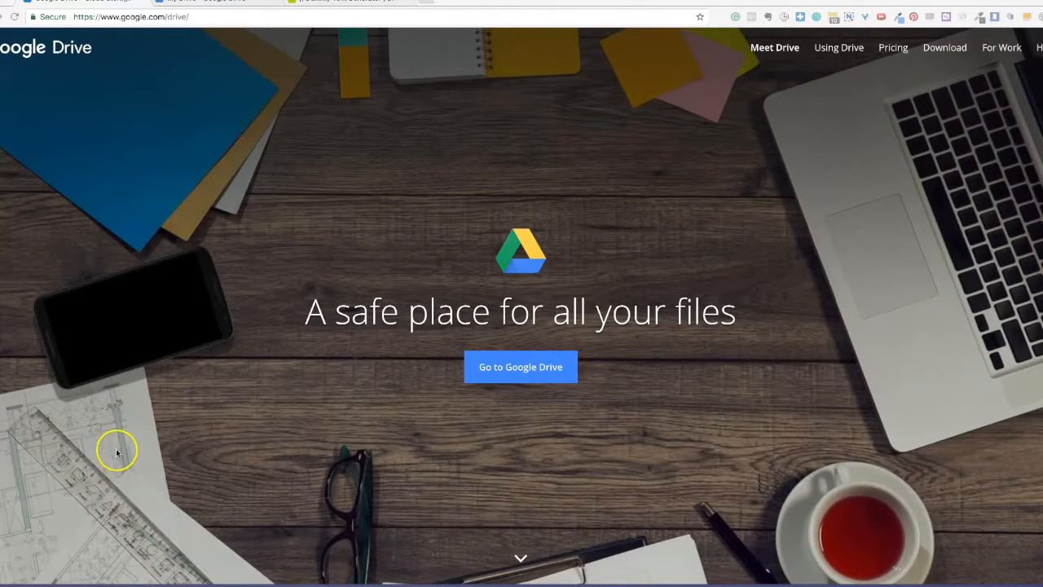
mouse_move(139, 352)
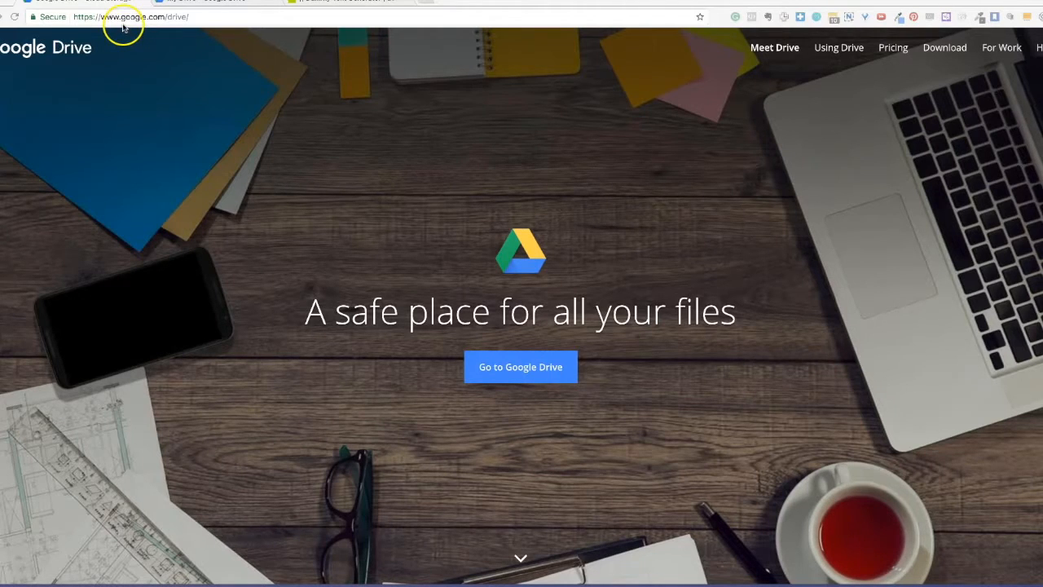
mouse_move(163, 26)
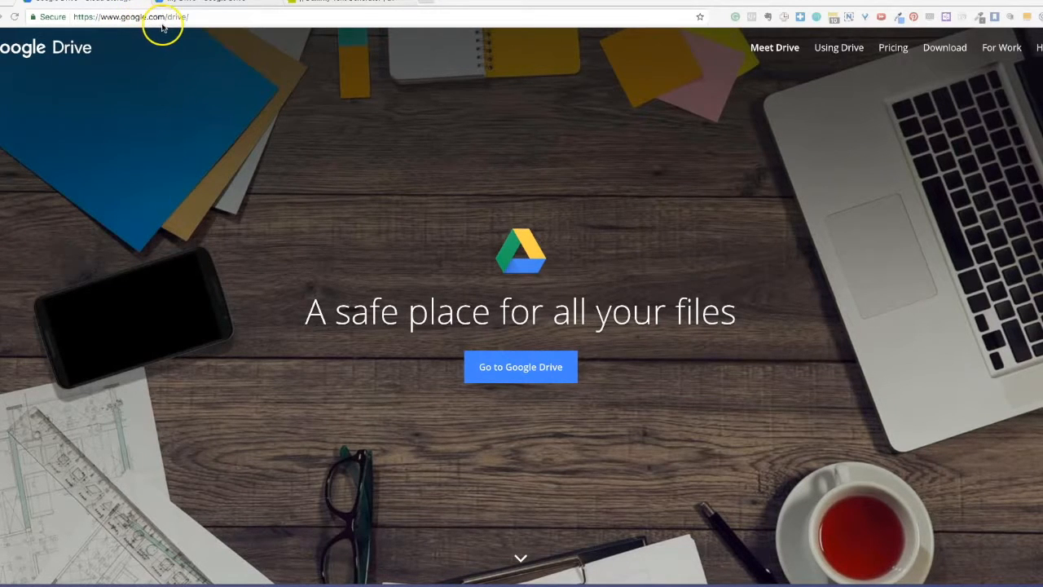
mouse_move(172, 26)
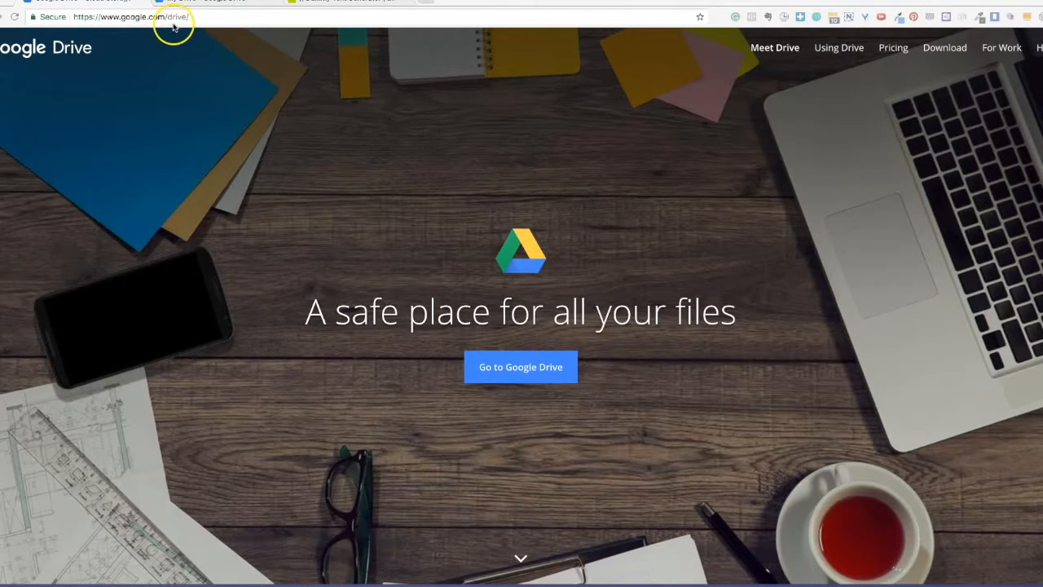
mouse_move(203, 36)
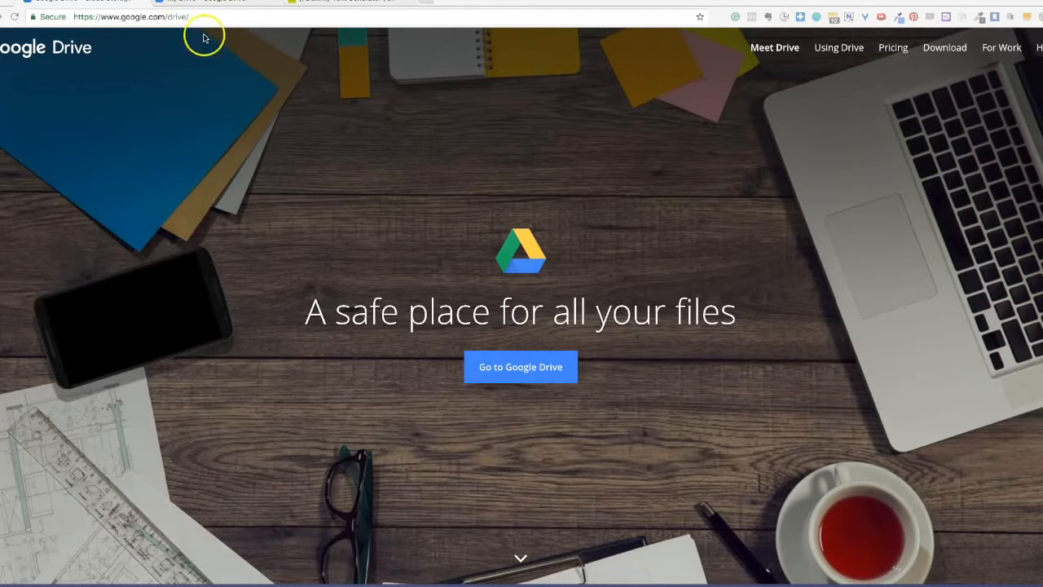
mouse_move(766, 59)
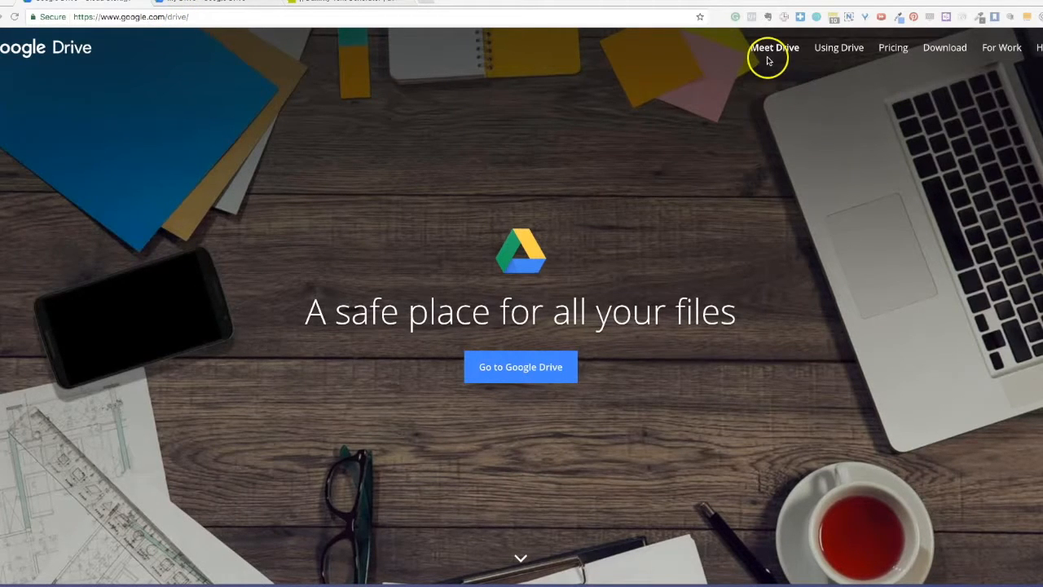
mouse_move(975, 58)
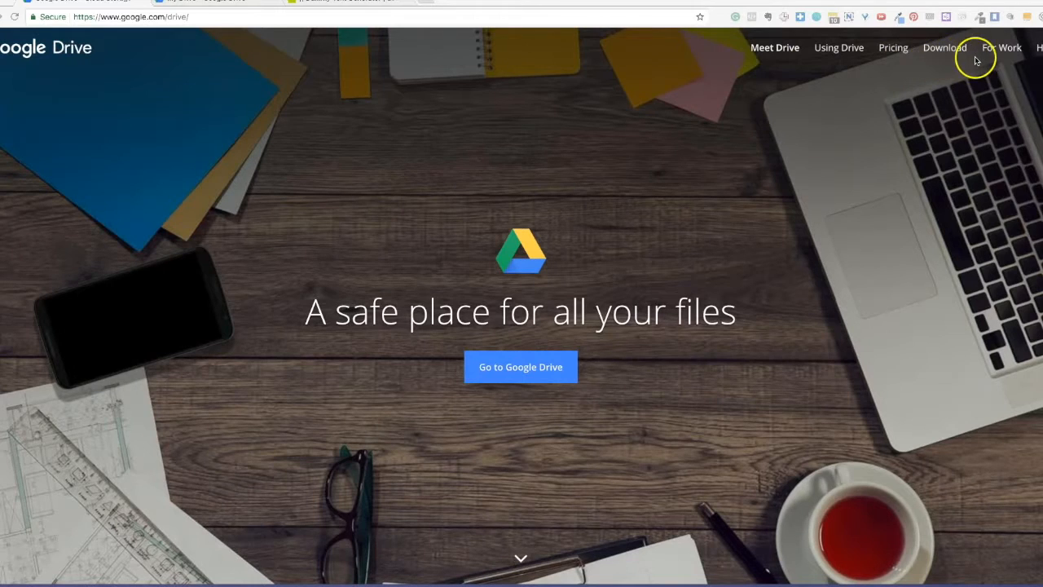
mouse_move(861, 78)
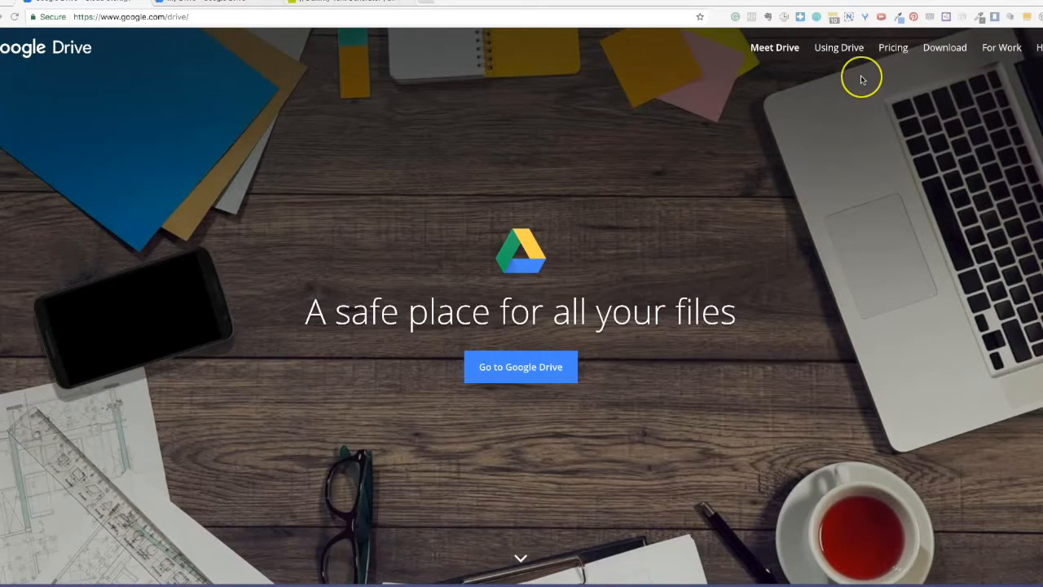
mouse_move(863, 79)
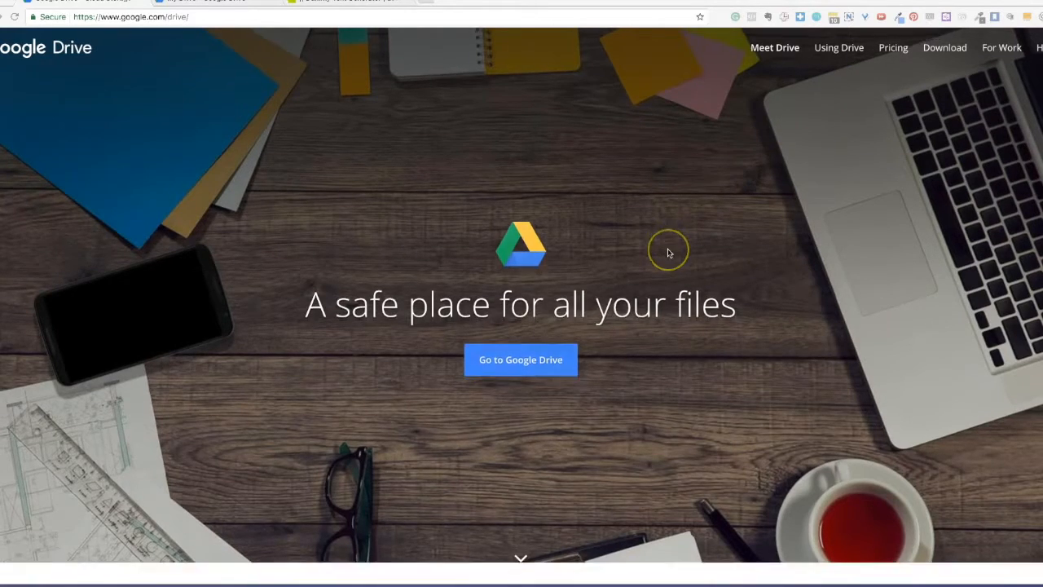
- Download Backup and Sync for Mac, agreeing to the terms so the installer save dialog appears
scroll(down, 3)
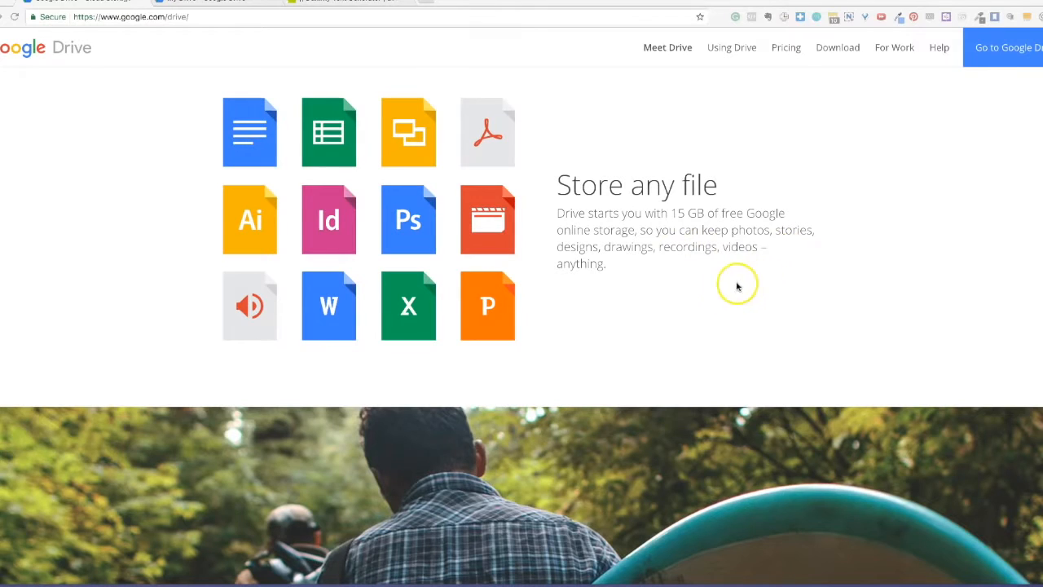
mouse_move(695, 298)
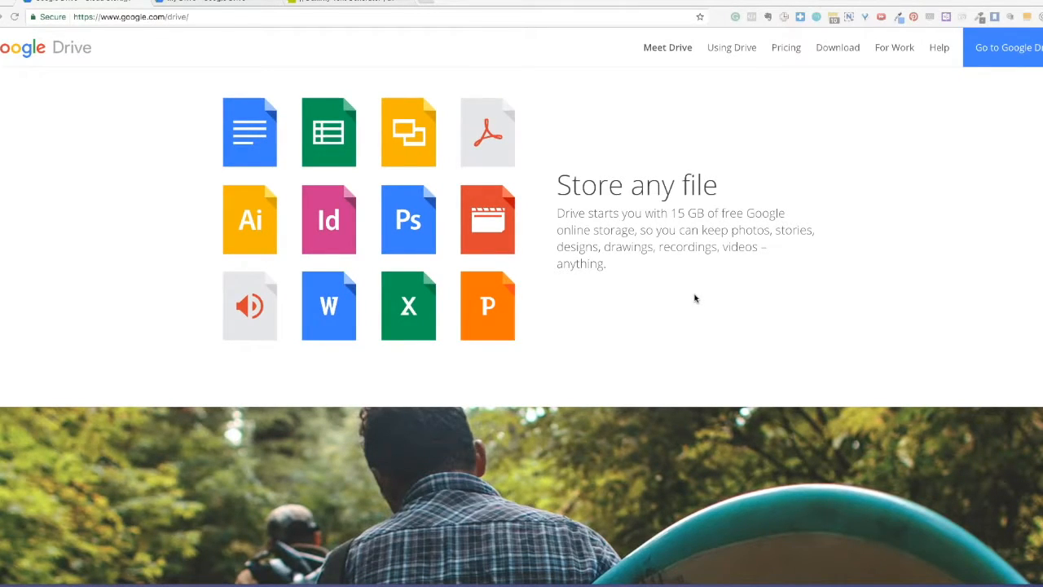
mouse_move(341, 487)
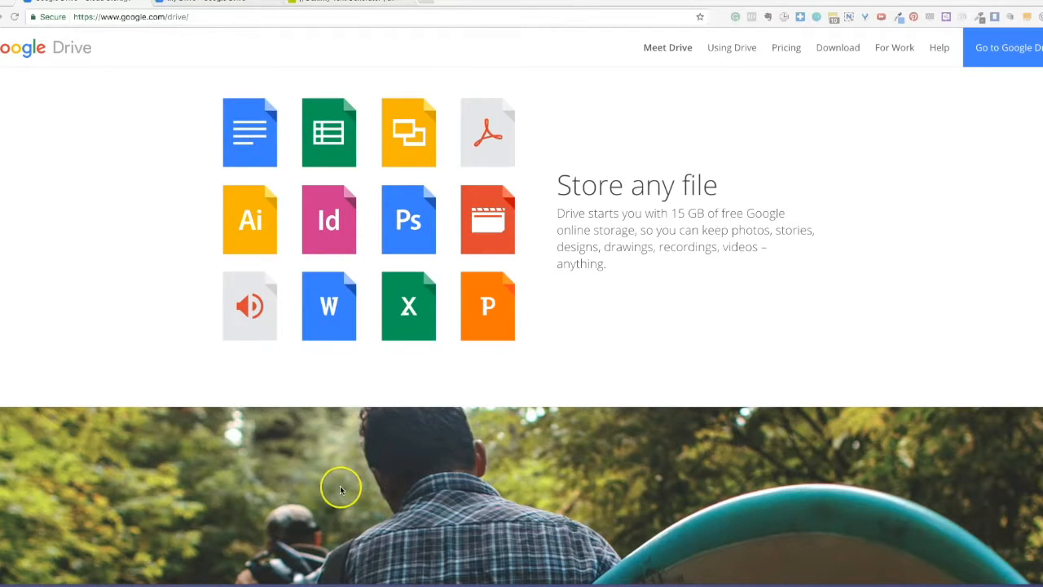
scroll(down, 3)
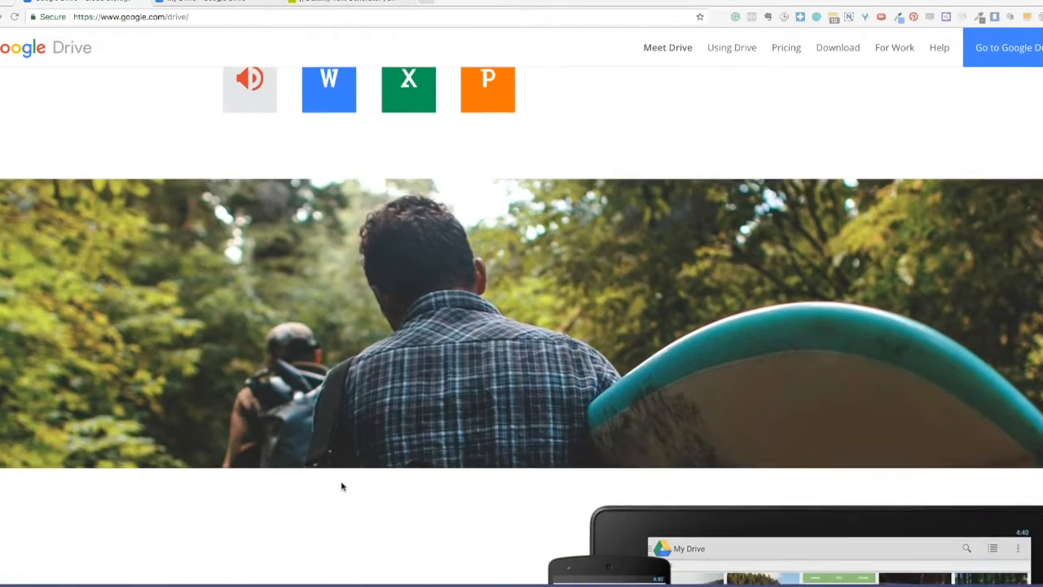
scroll(down, 3)
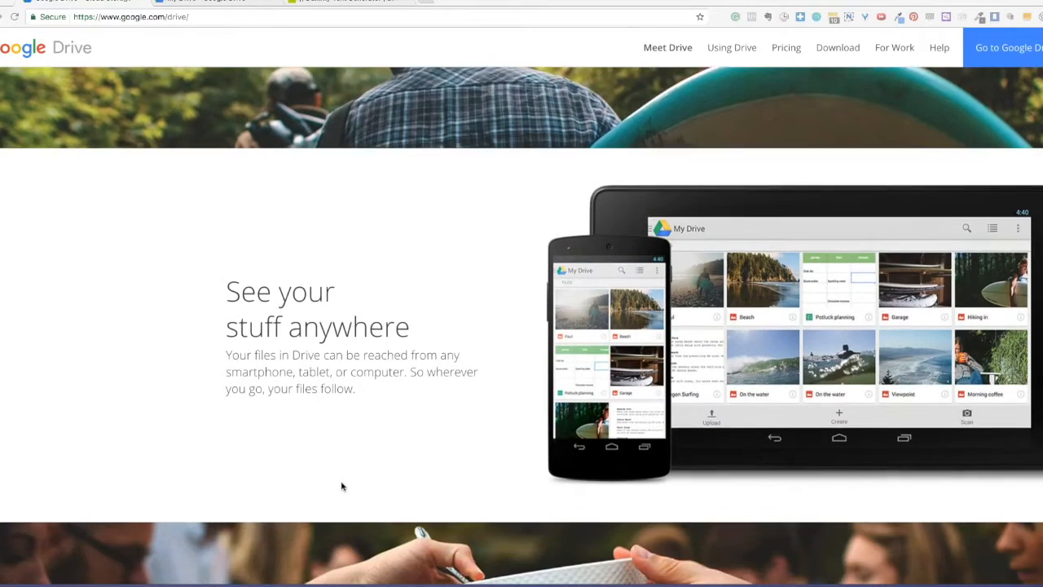
scroll(down, 3)
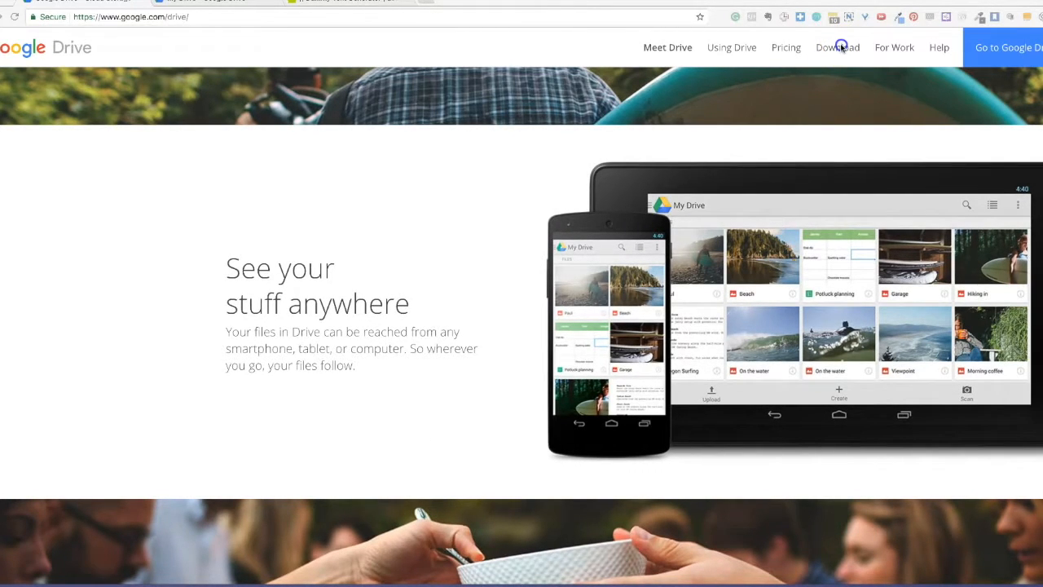
click(838, 47)
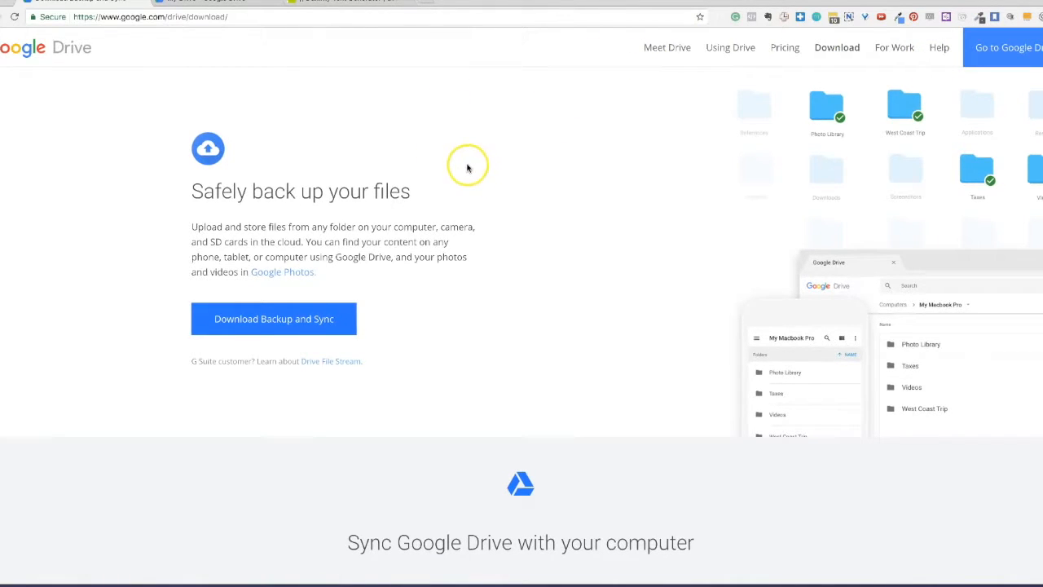
click(274, 318)
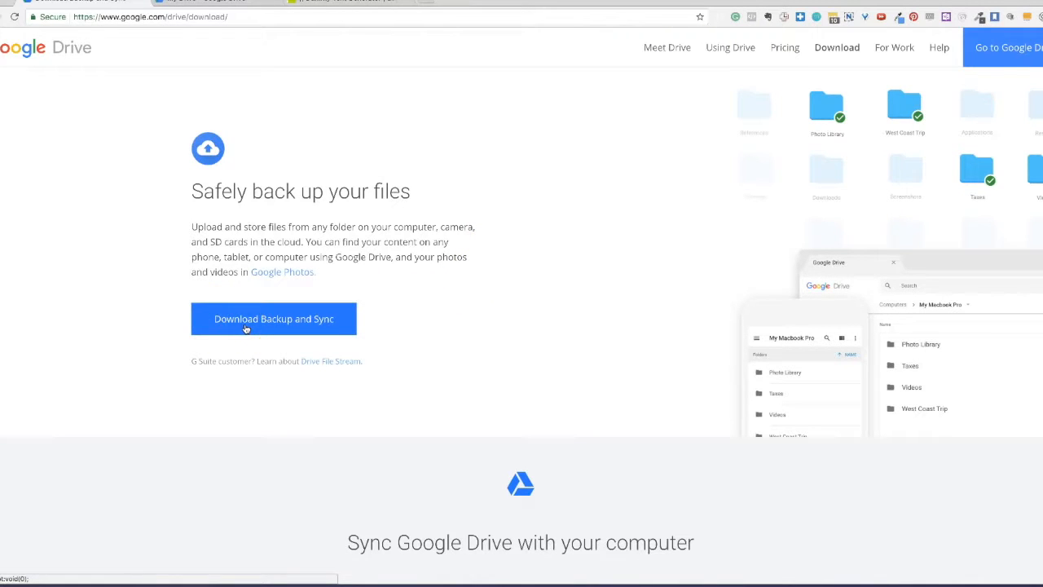
click(274, 318)
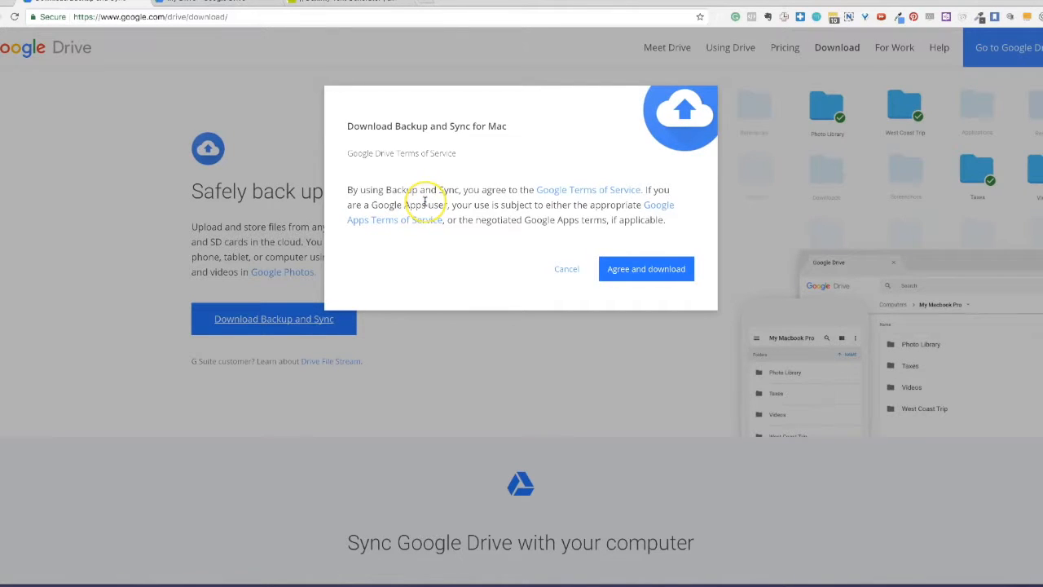
mouse_move(595, 219)
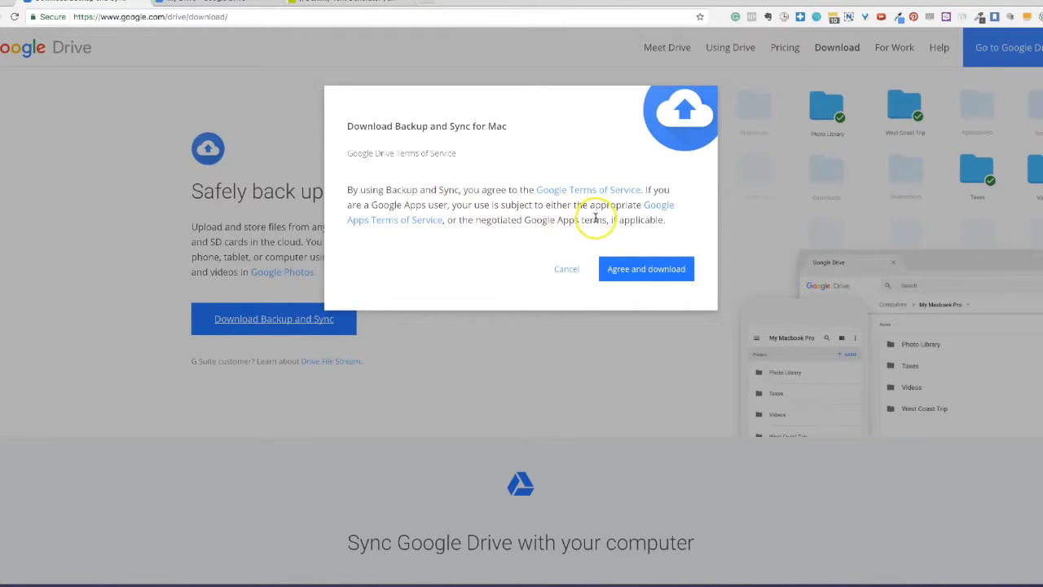
mouse_move(649, 228)
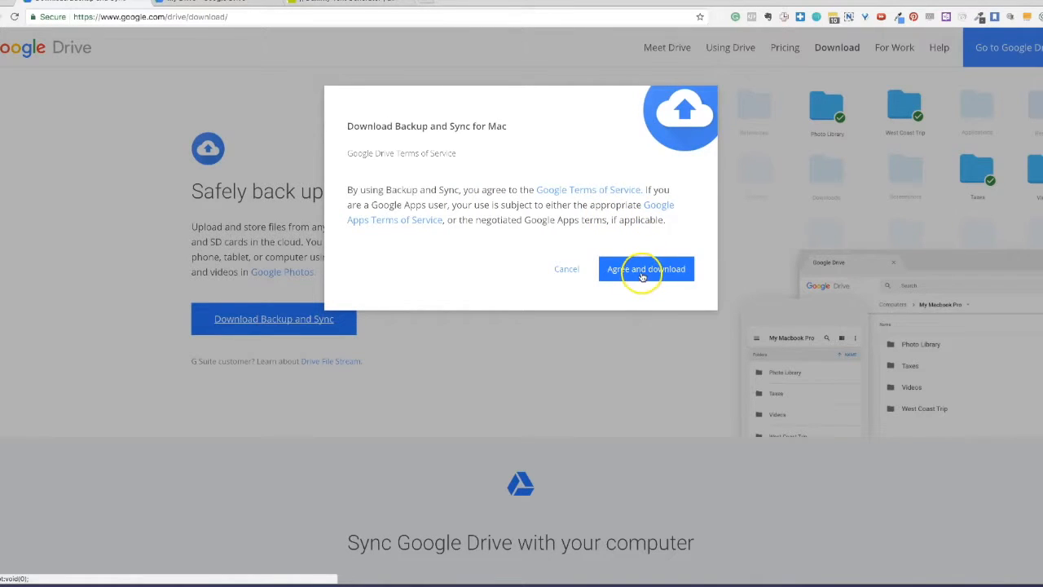
click(646, 269)
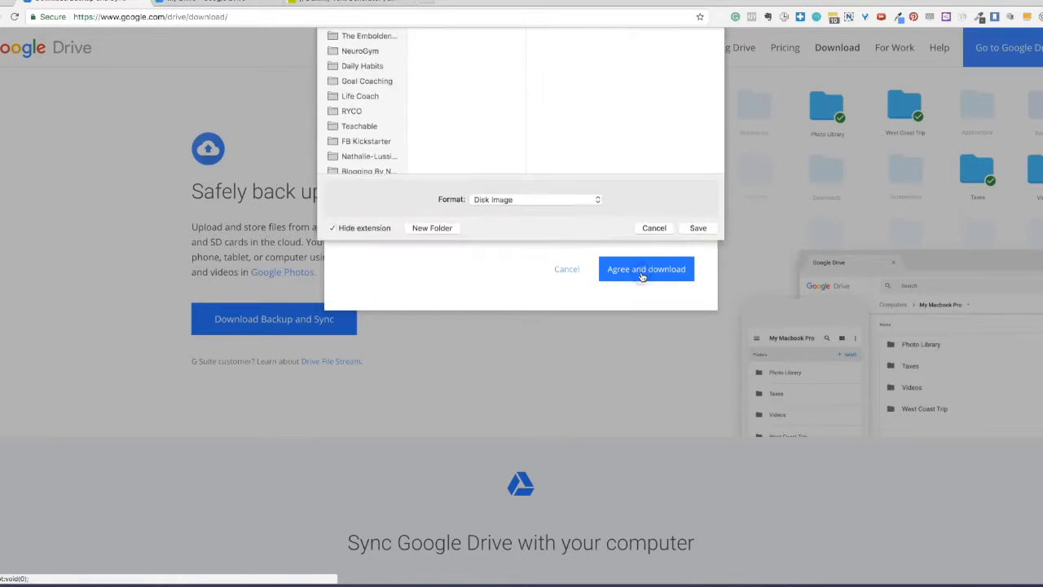
click(646, 269)
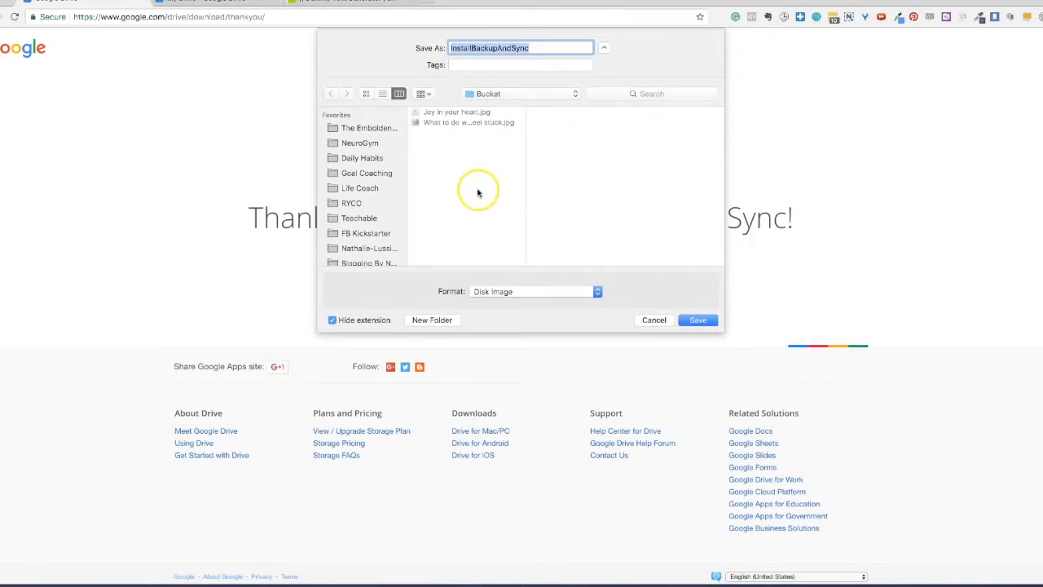
mouse_move(489, 155)
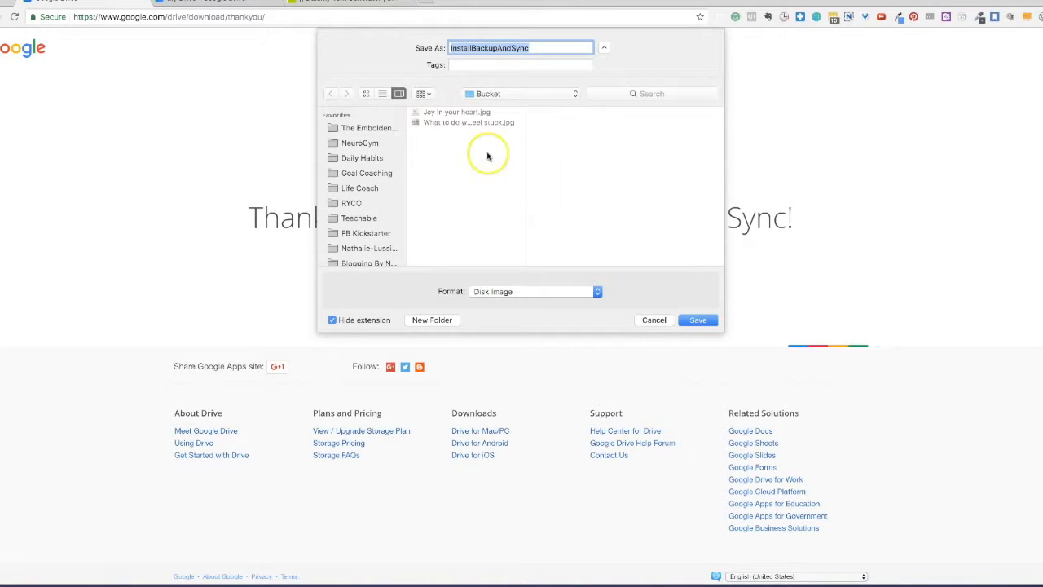
mouse_move(674, 237)
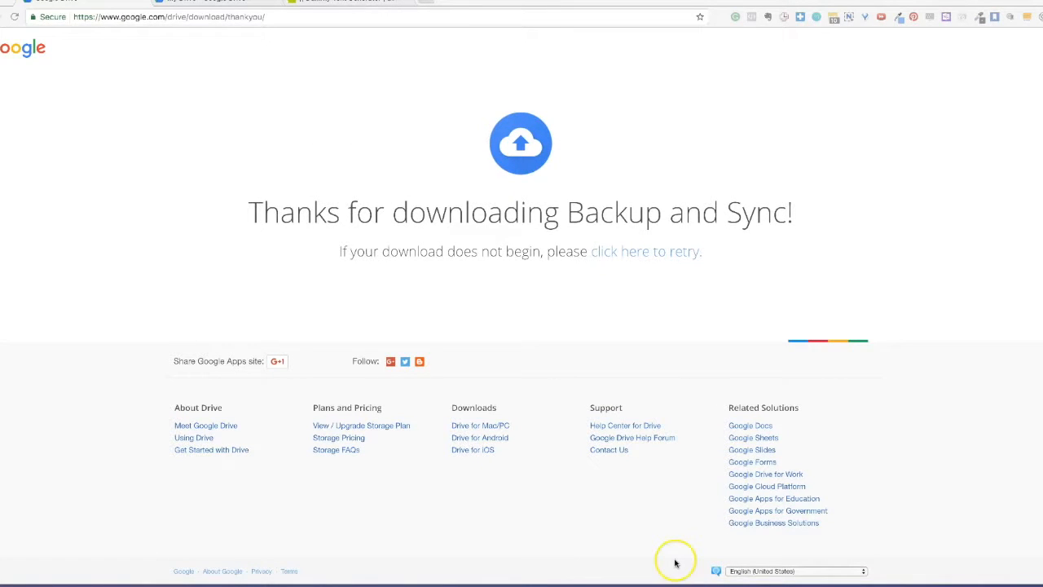
mouse_move(675, 562)
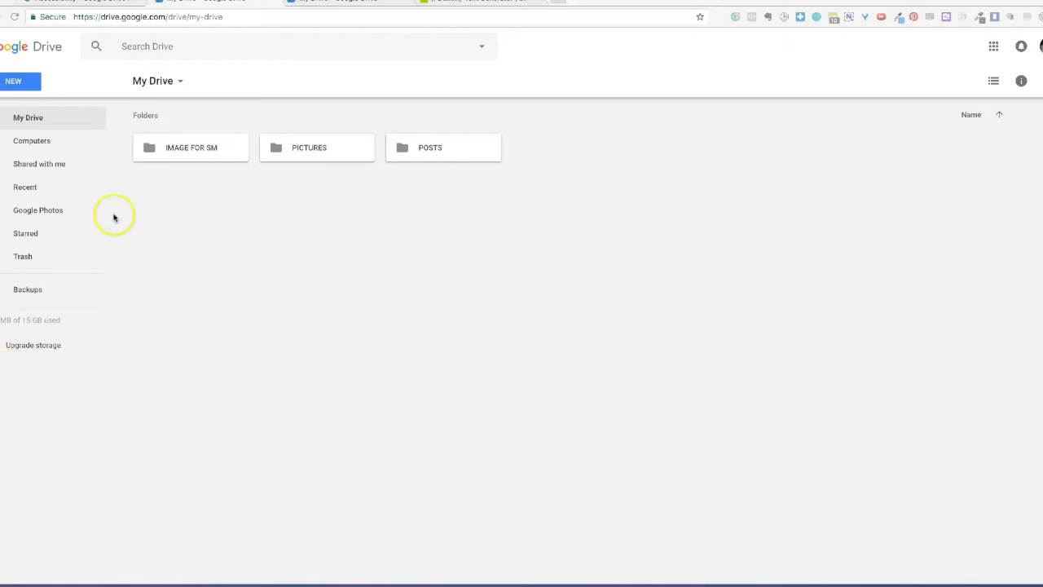
mouse_move(501, 225)
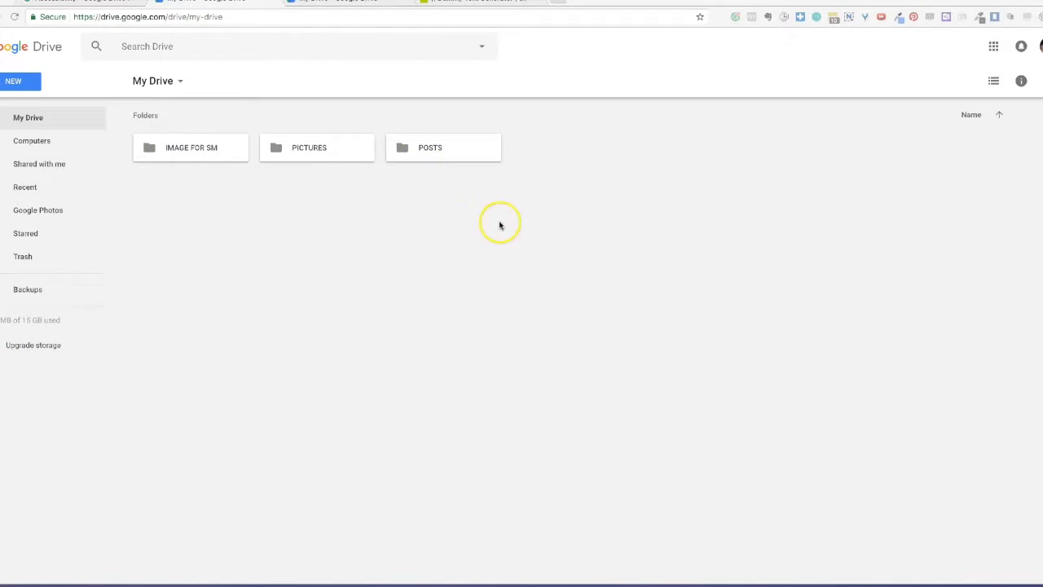
mouse_move(241, 404)
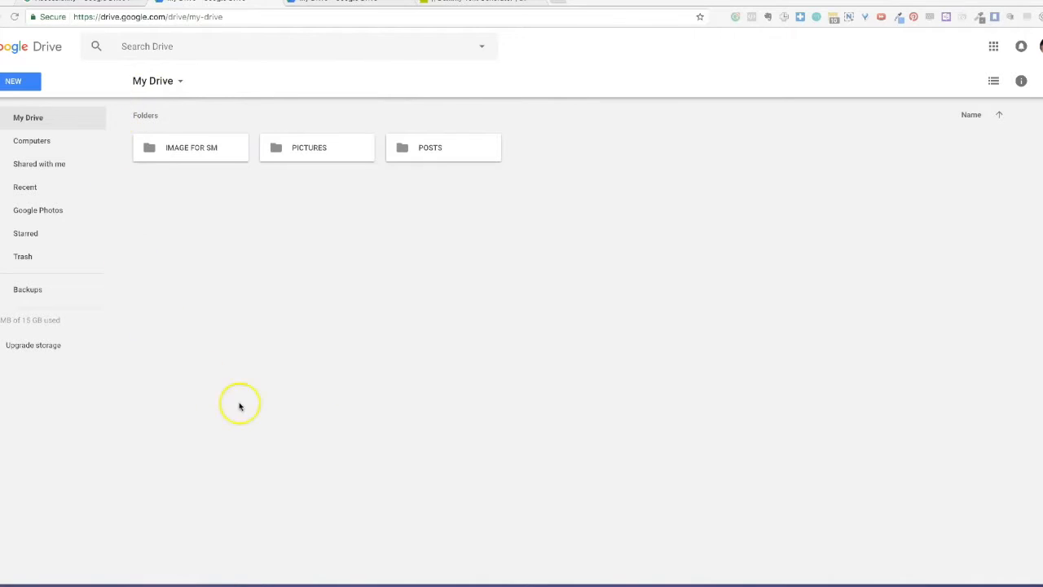
mouse_move(308, 352)
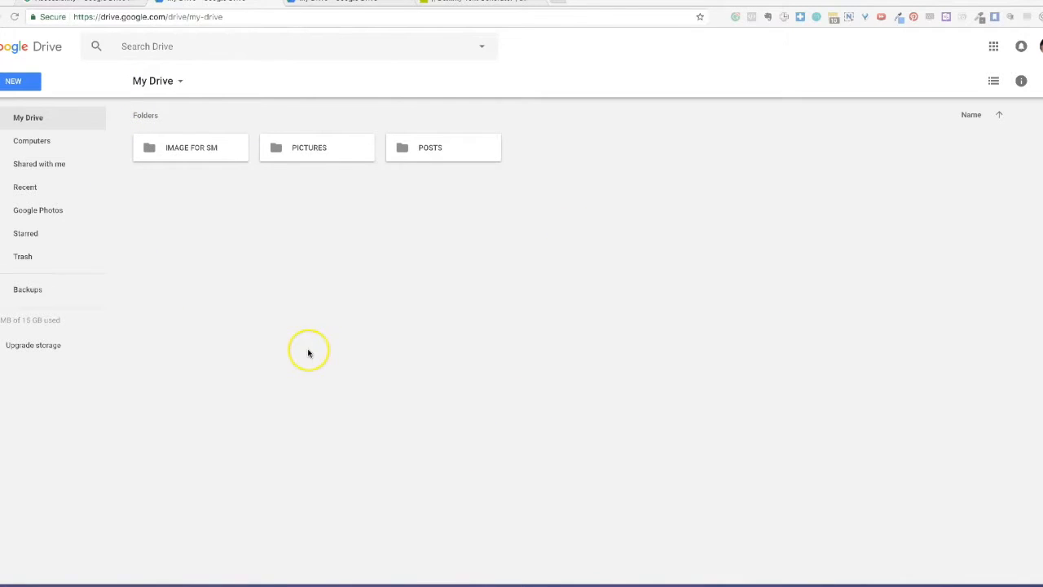
mouse_move(421, 162)
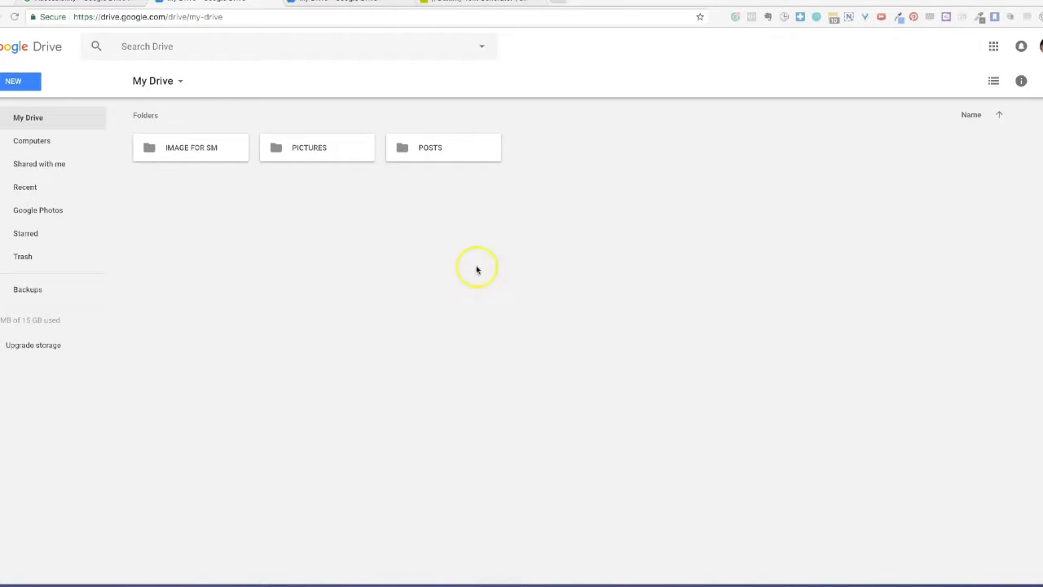
mouse_move(318, 167)
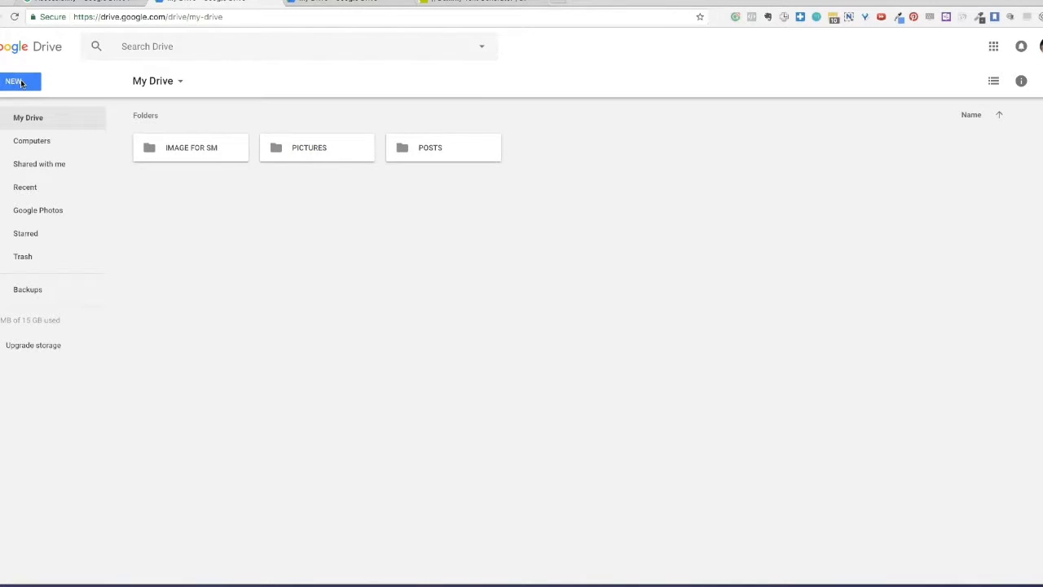
- Create a new folder named FREEBIES in My Drive
click(19, 82)
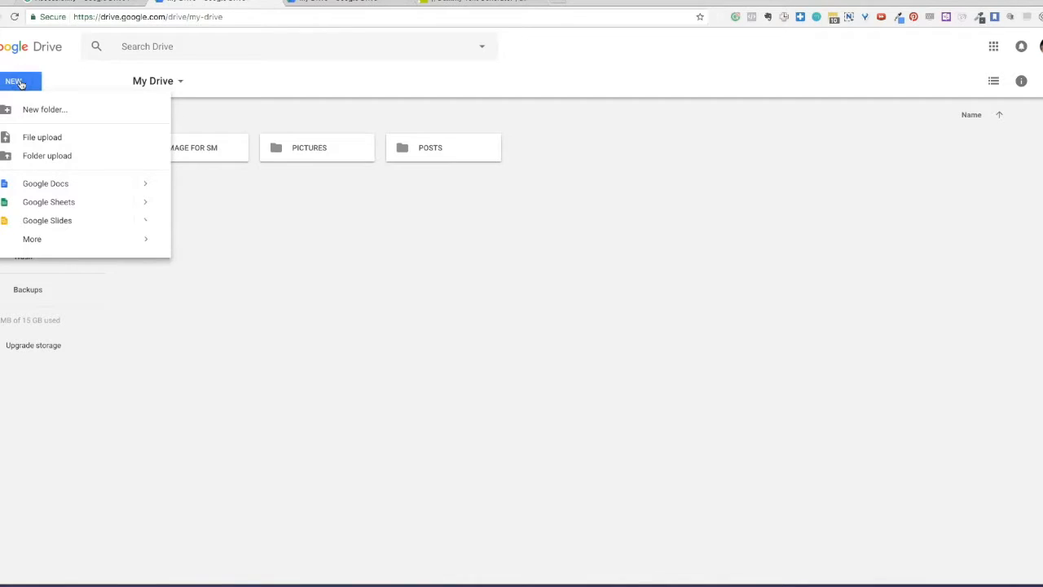
mouse_move(91, 109)
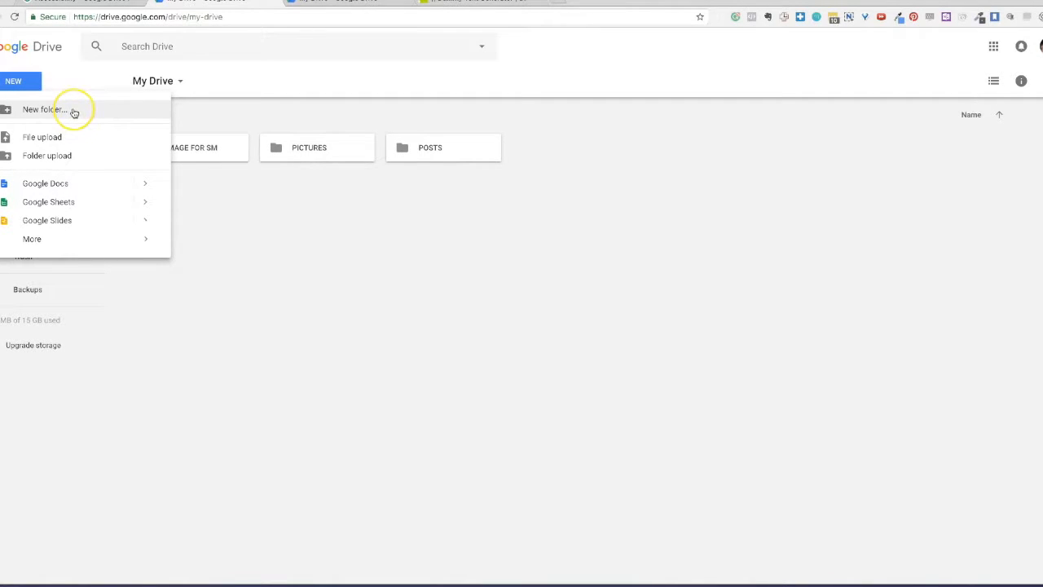
mouse_move(62, 109)
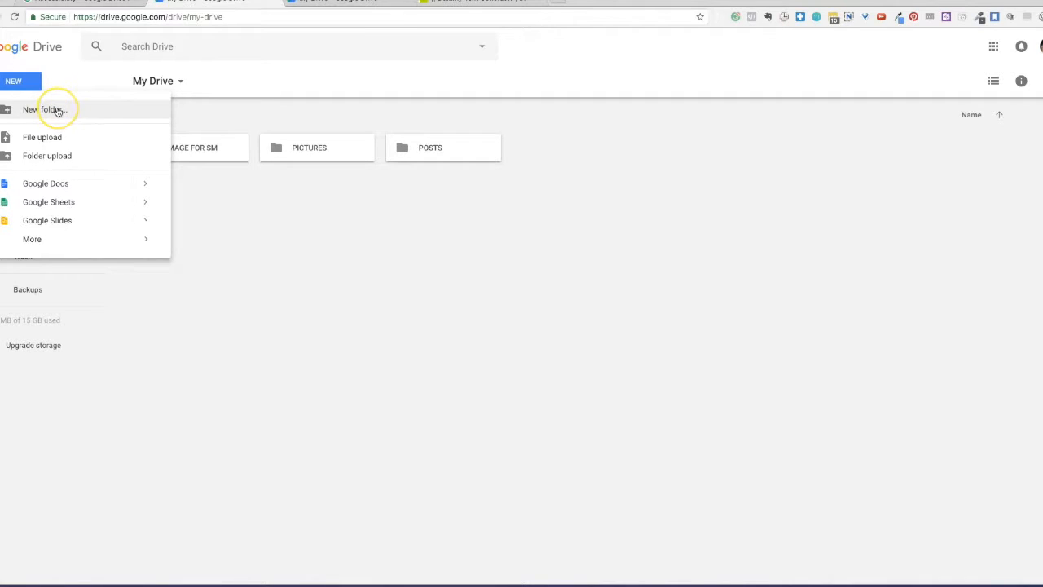
click(43, 110)
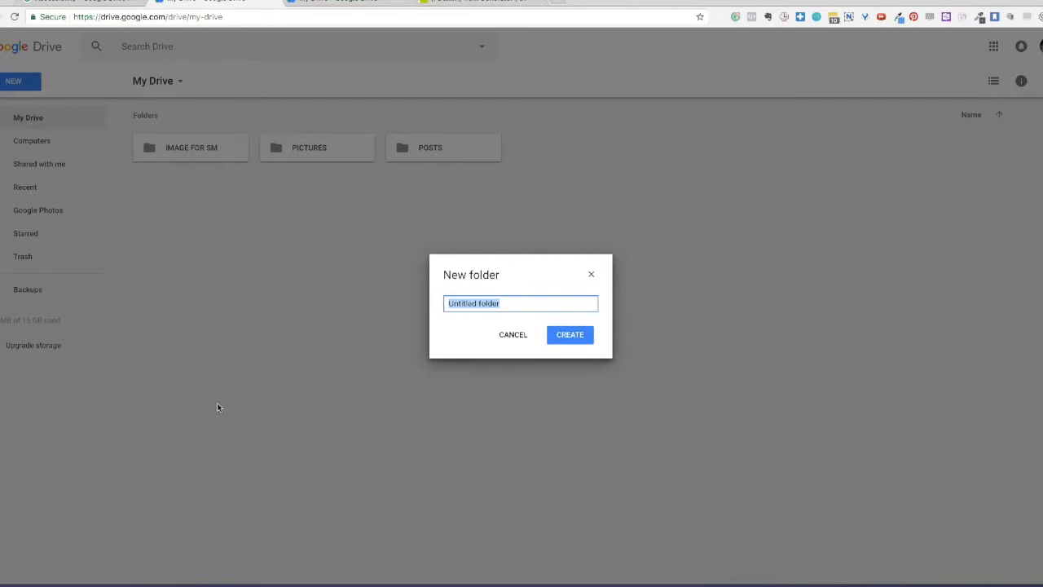
text(FREEBIES)
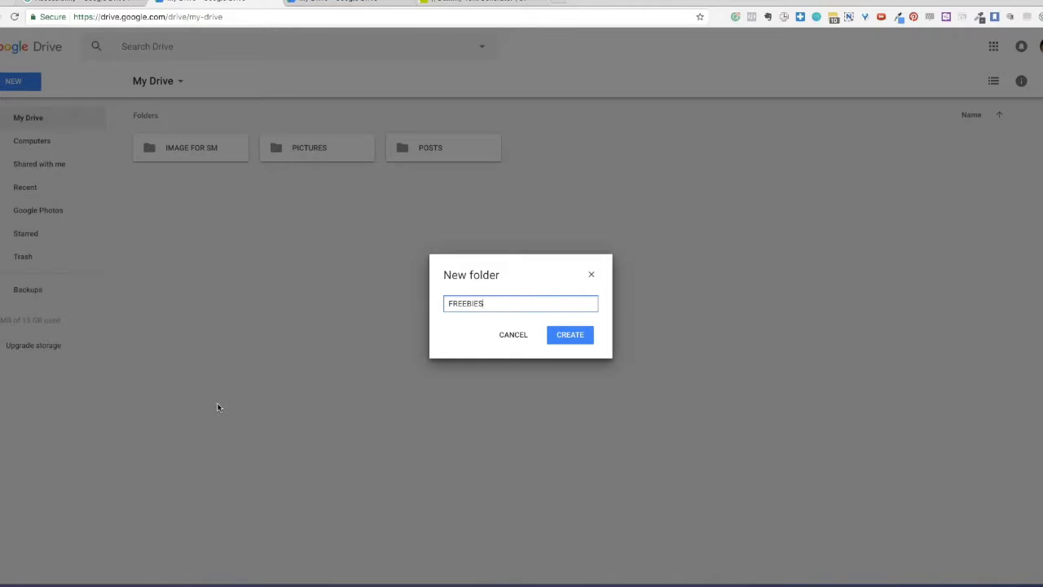
click(571, 334)
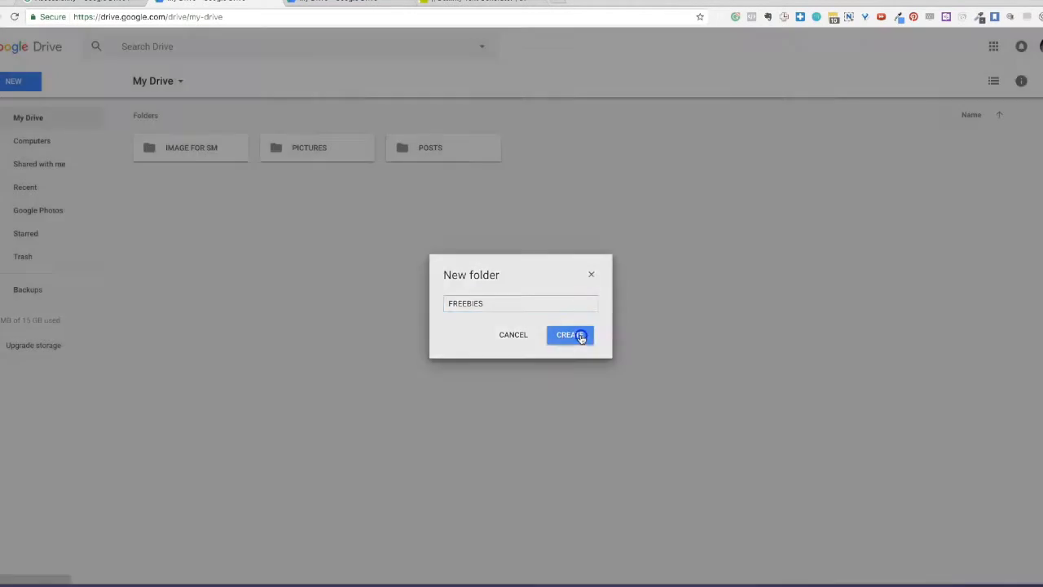
click(571, 334)
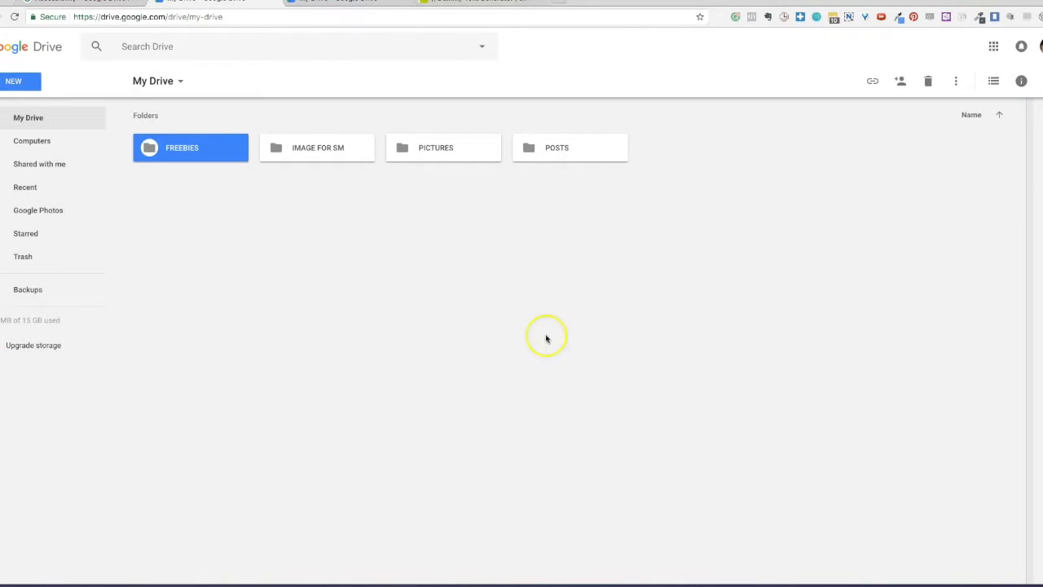
mouse_move(206, 214)
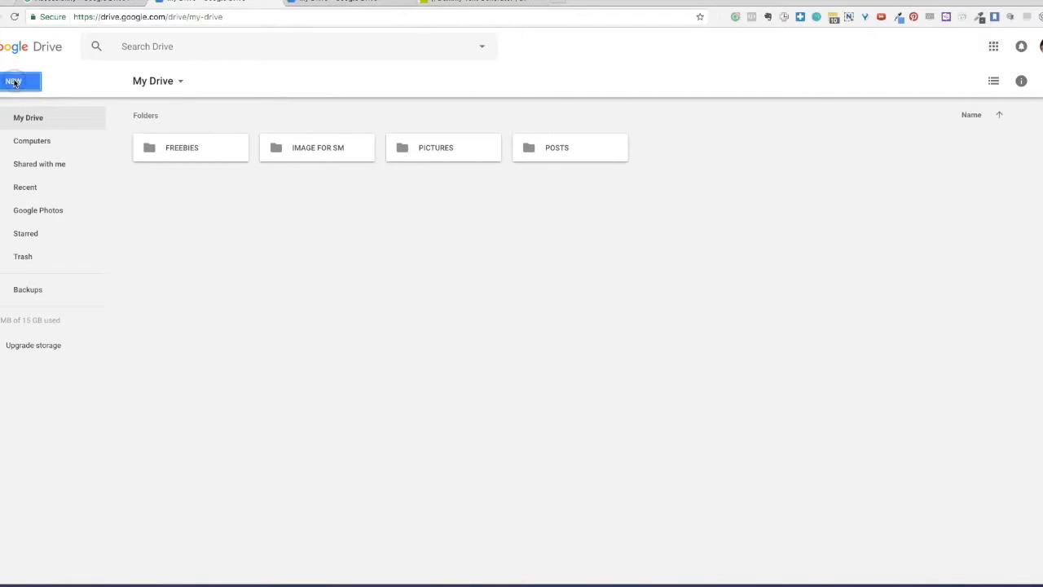
- Upload the image Joy in your heart.jpg from the computer to My Drive
click(21, 82)
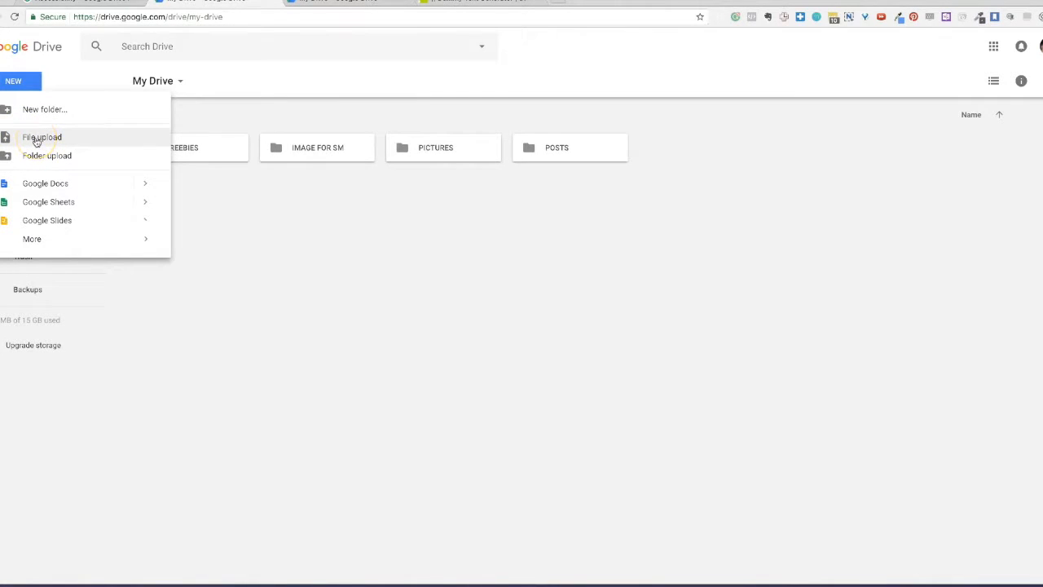
click(42, 137)
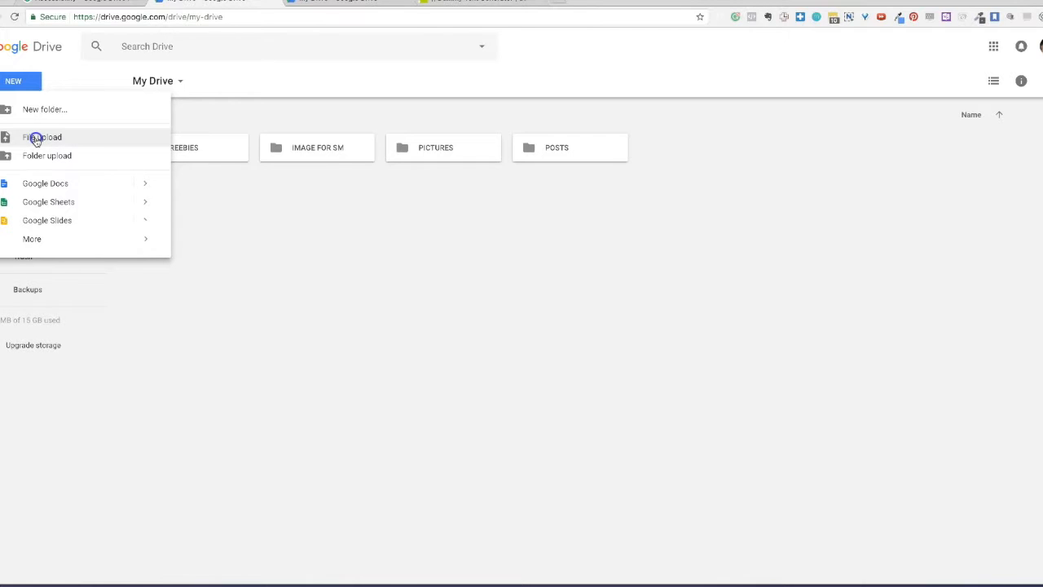
click(43, 137)
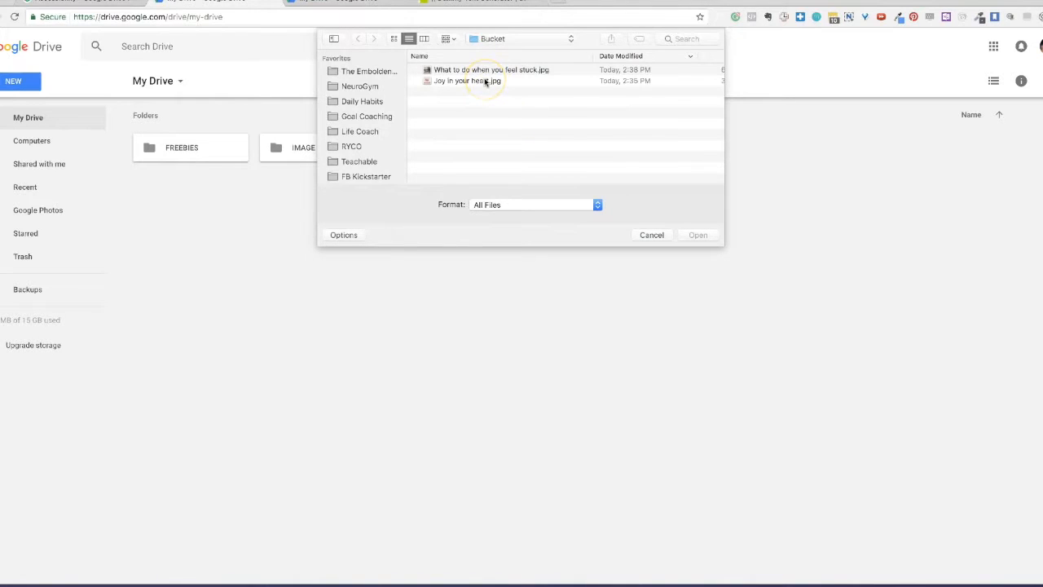
click(467, 82)
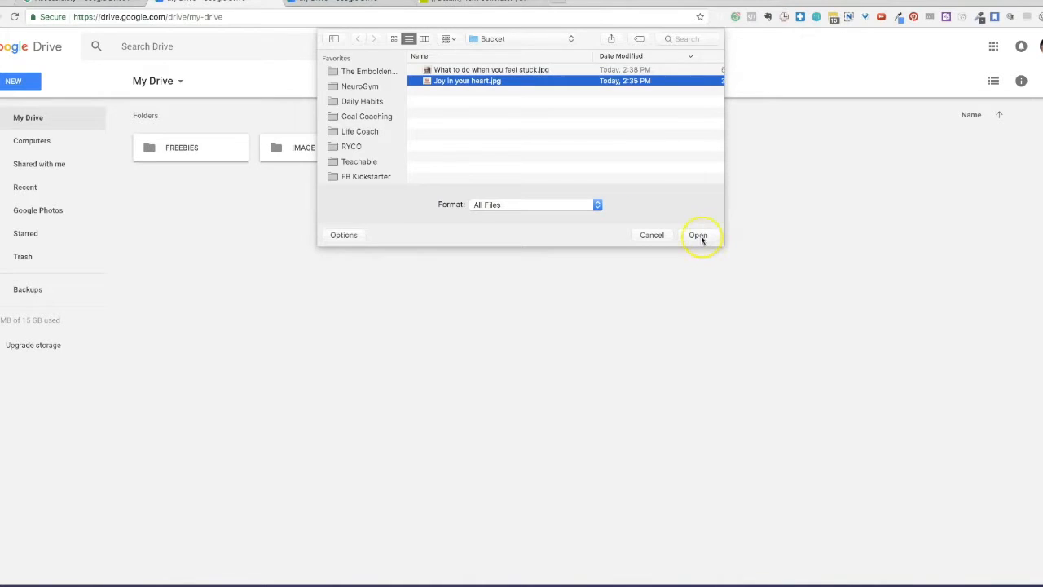
click(697, 234)
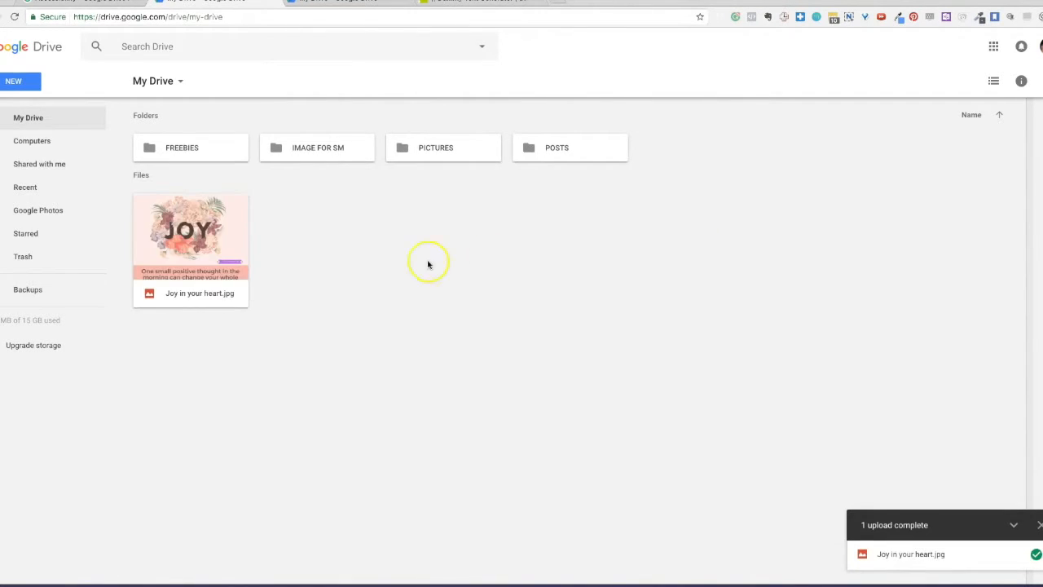
mouse_move(365, 269)
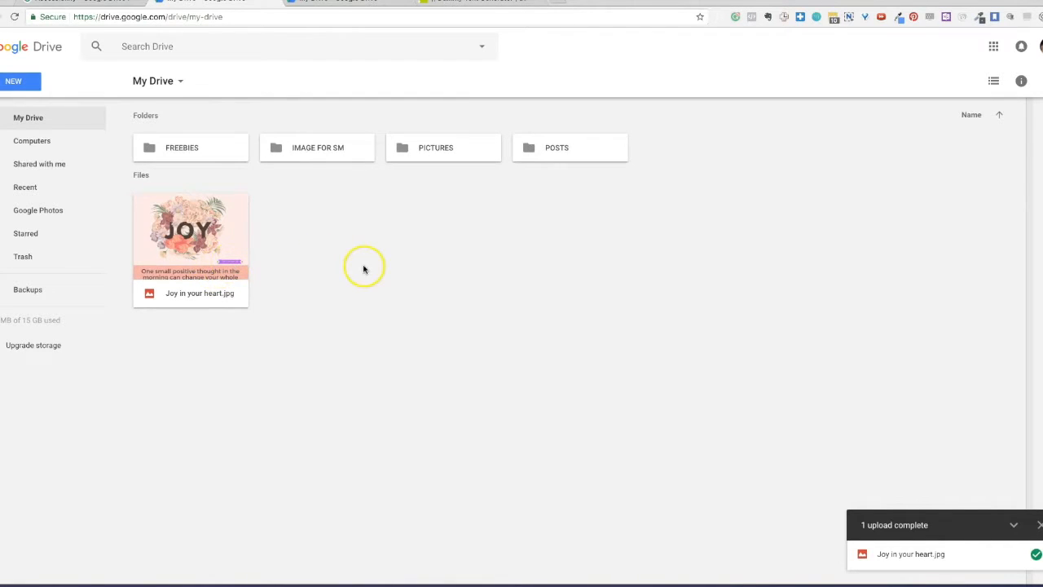
mouse_move(241, 329)
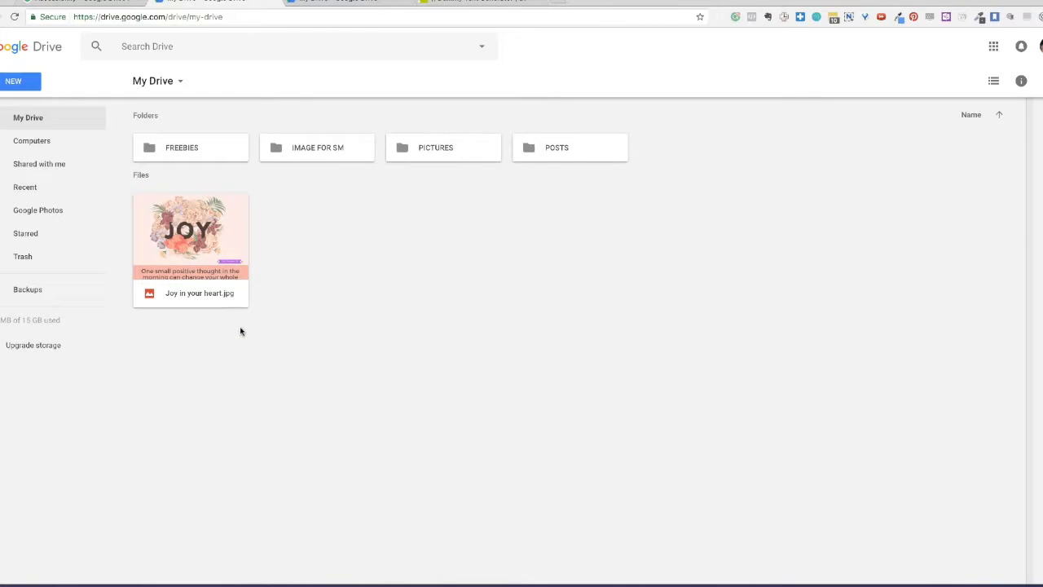
- Move Joy in your heart.jpg into the PICTURES folder, check it there, and return to My Drive
click(191, 236)
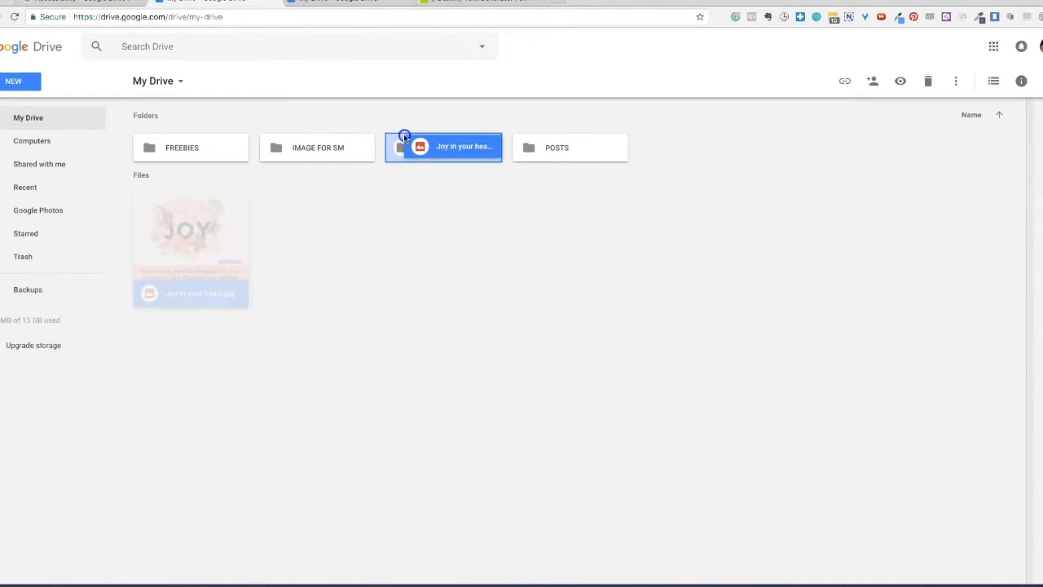
drag(189, 236, 444, 147)
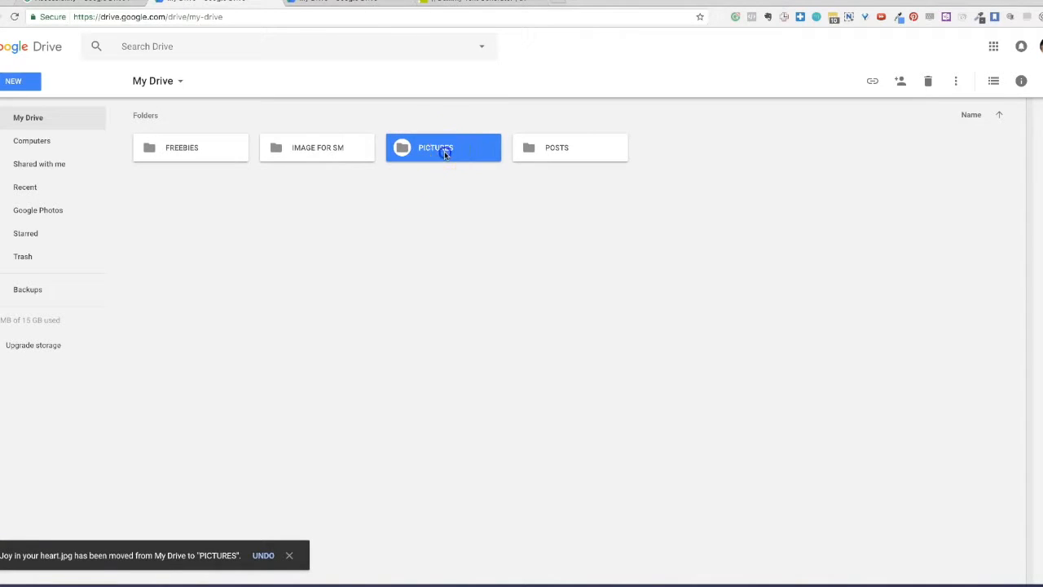
double_click(443, 147)
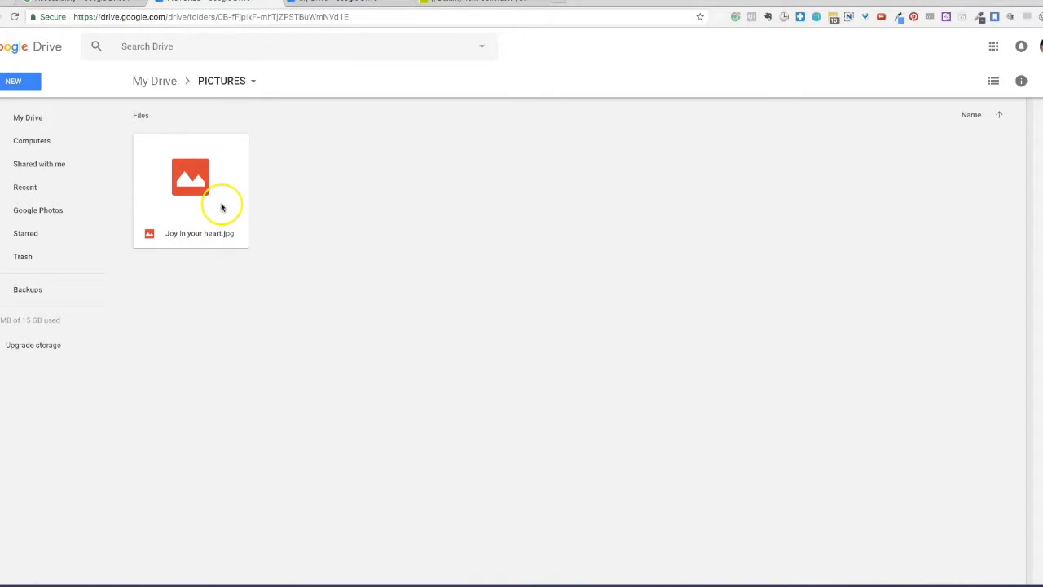
click(153, 81)
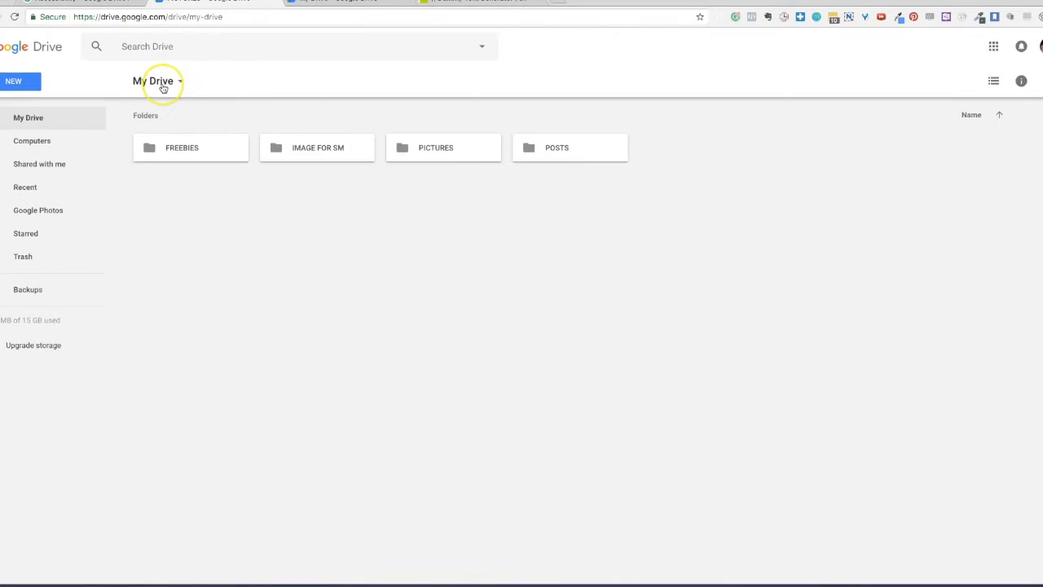
mouse_move(28, 117)
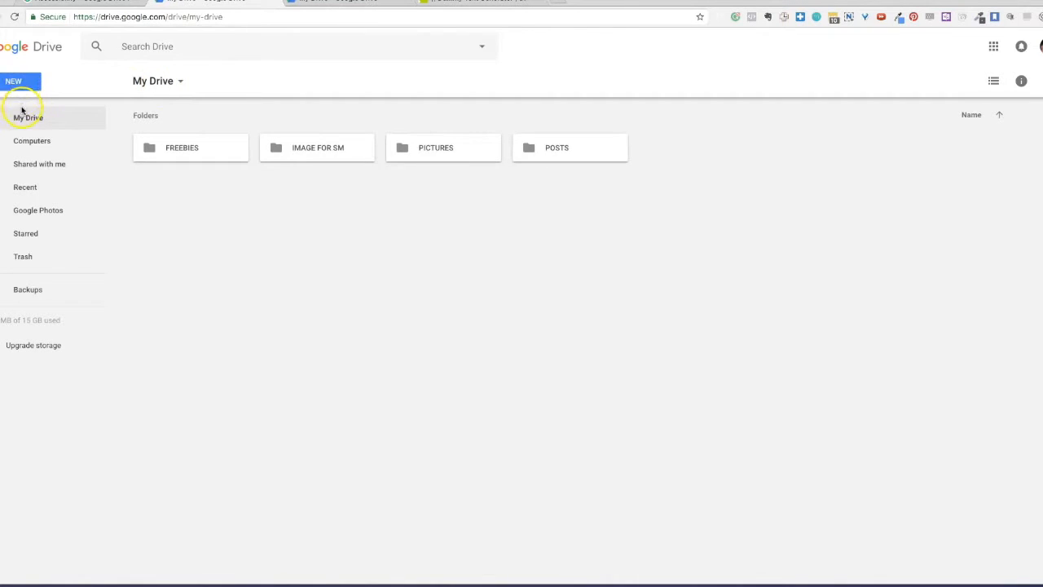
- Bring up the New menu of items that can be created in My Drive
click(18, 81)
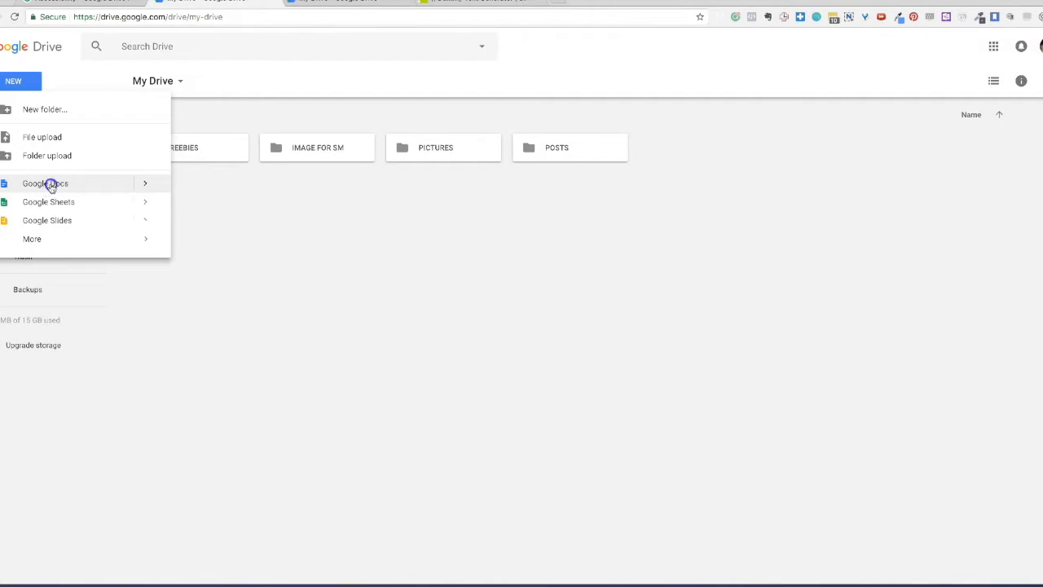
- Create a blank Google Docs document and place the cursor to start writing
click(44, 182)
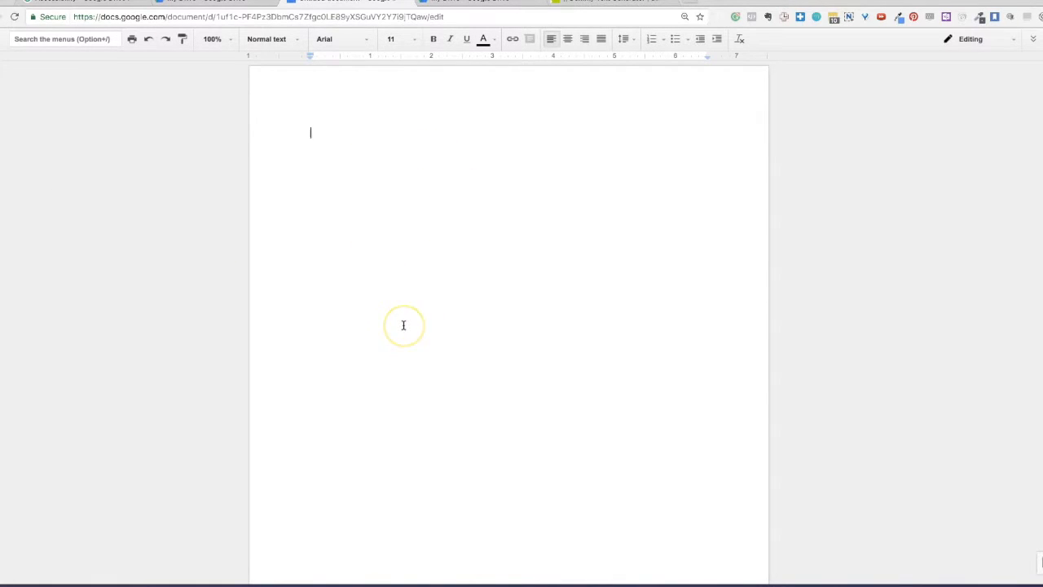
mouse_move(319, 123)
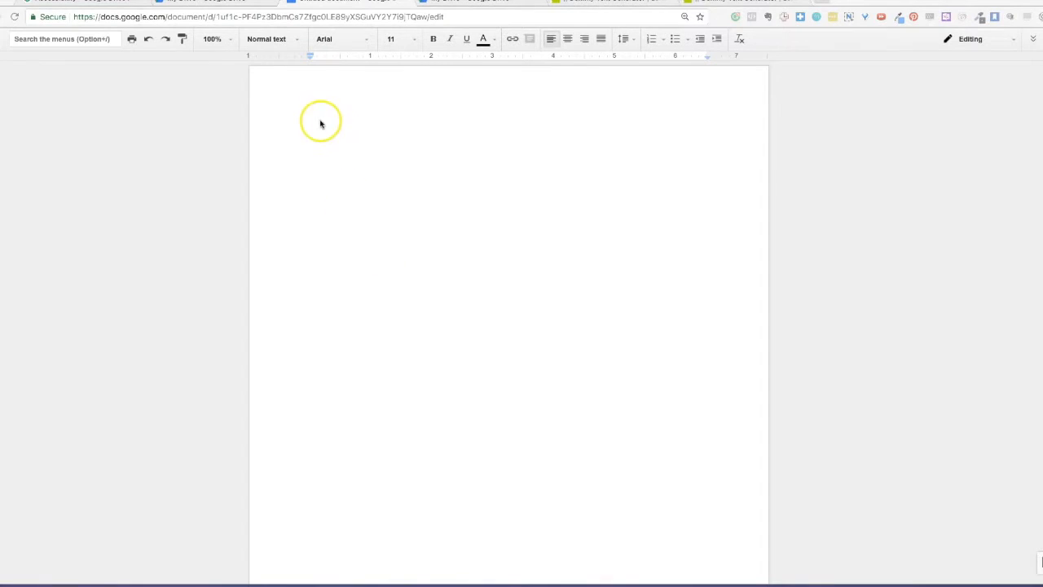
click(320, 130)
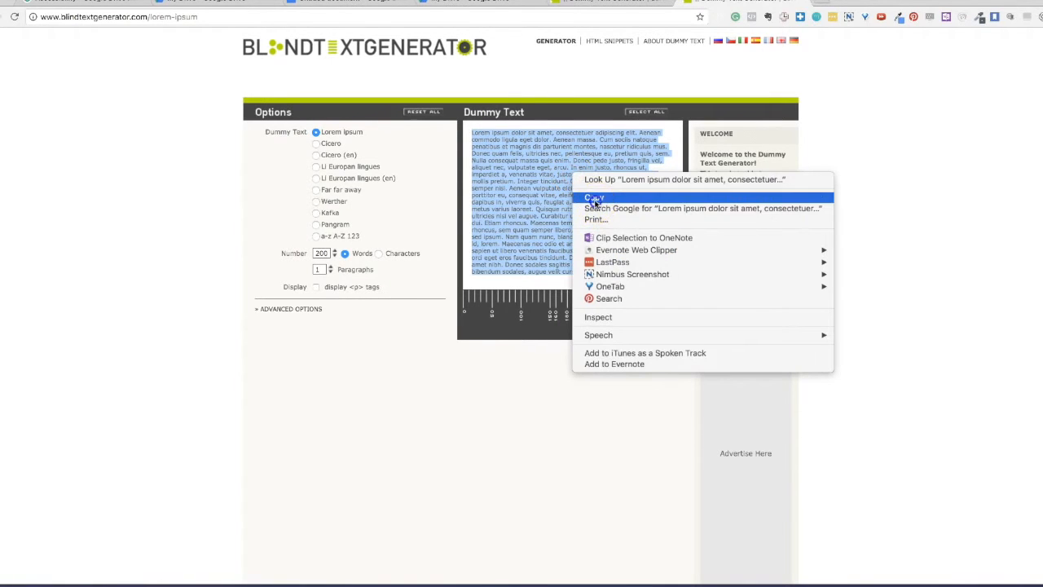
- Copy the selected Lorem ipsum dummy text from Blindtextgenerator
click(342, 2)
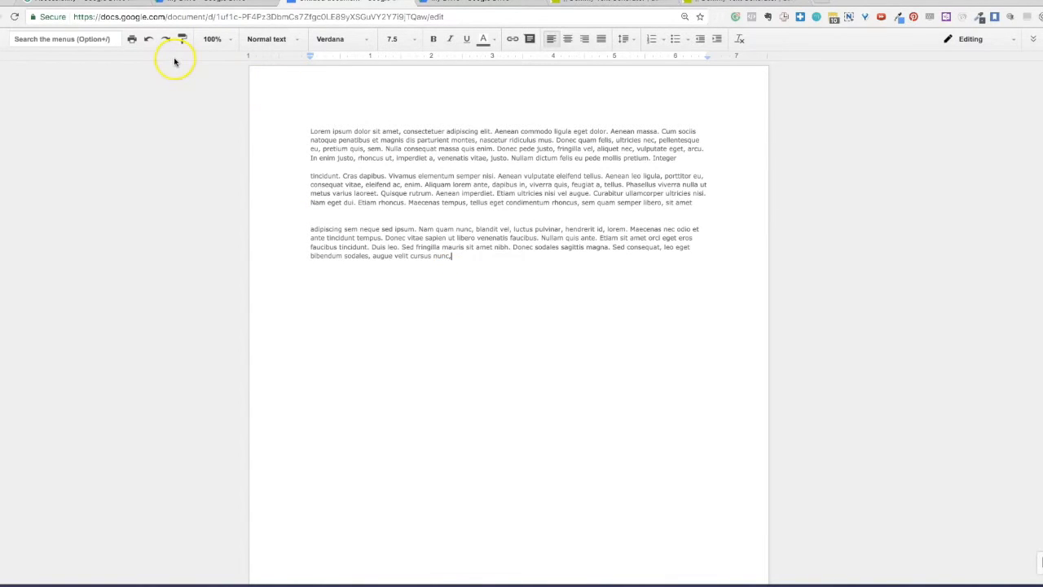
mouse_move(183, 40)
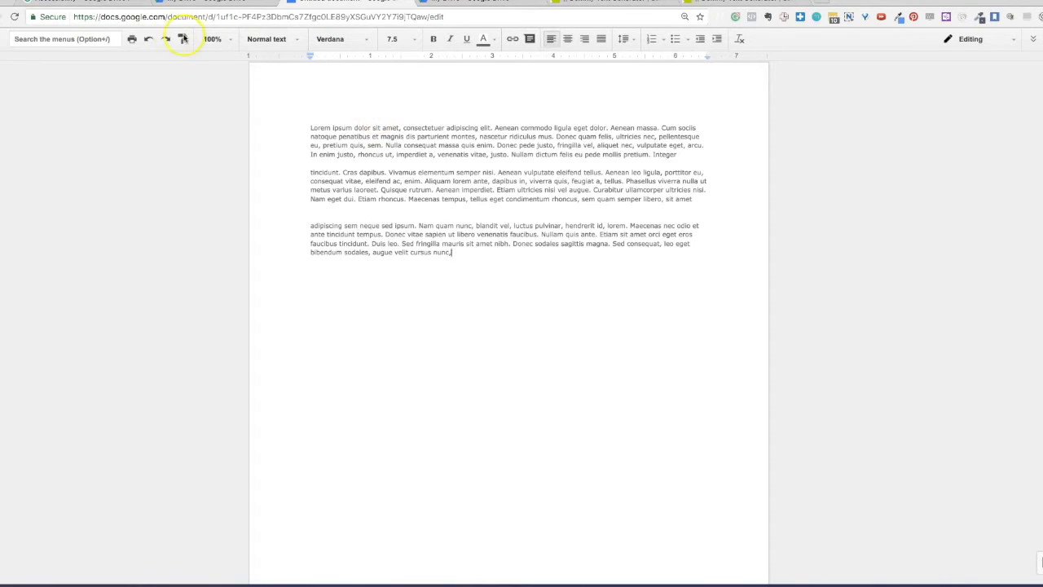
mouse_move(148, 40)
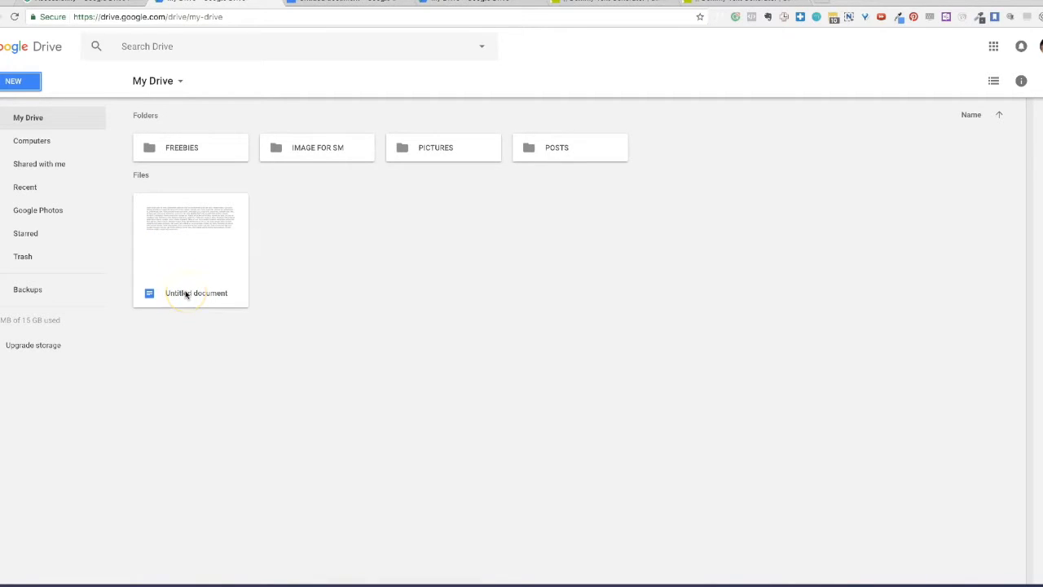
- Rename the Untitled document in My Drive to TEST POST
click(189, 293)
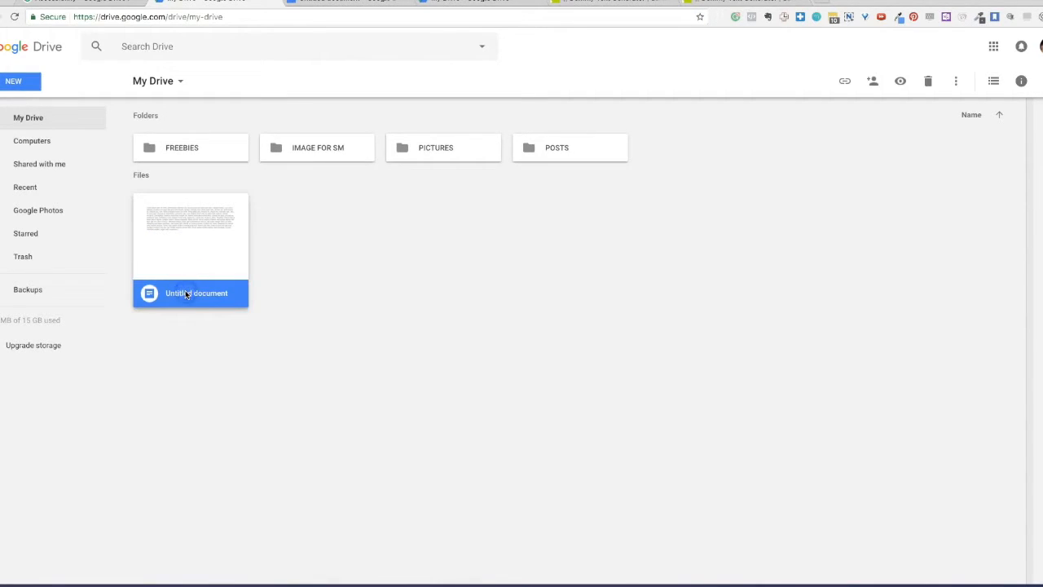
right_click(186, 293)
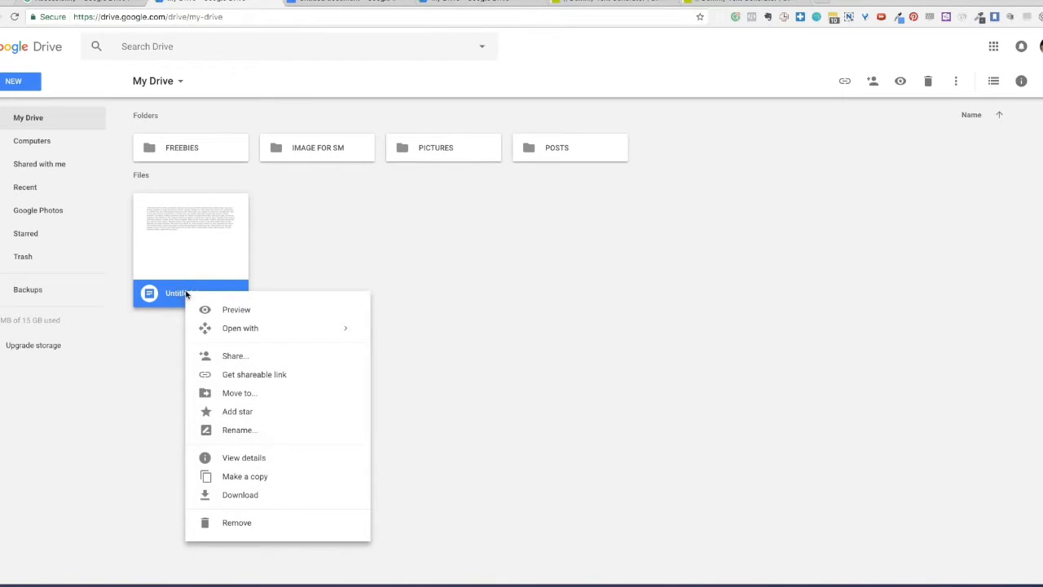
mouse_move(260, 476)
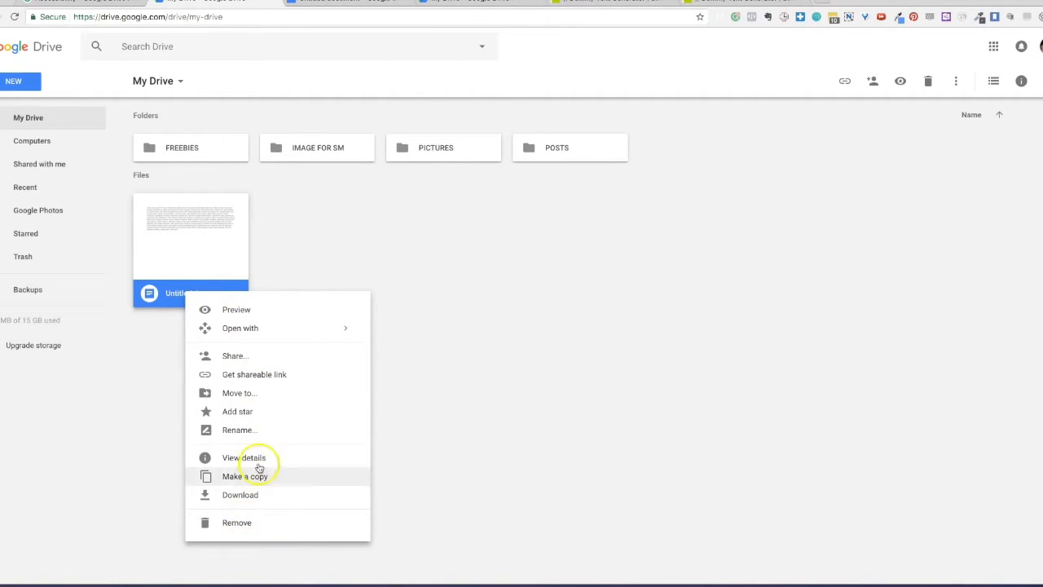
click(238, 431)
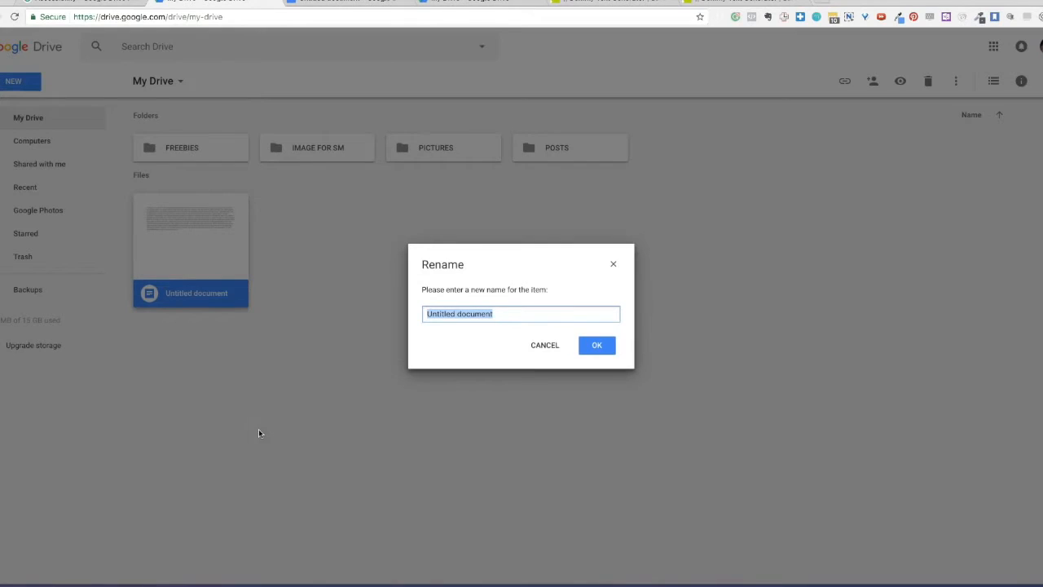
text(T)
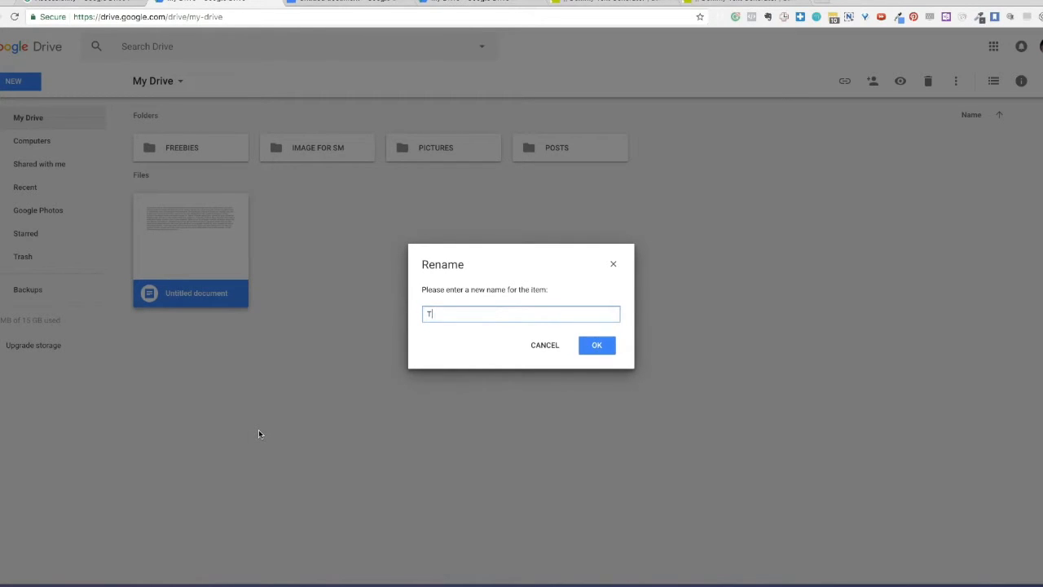
text(EST)
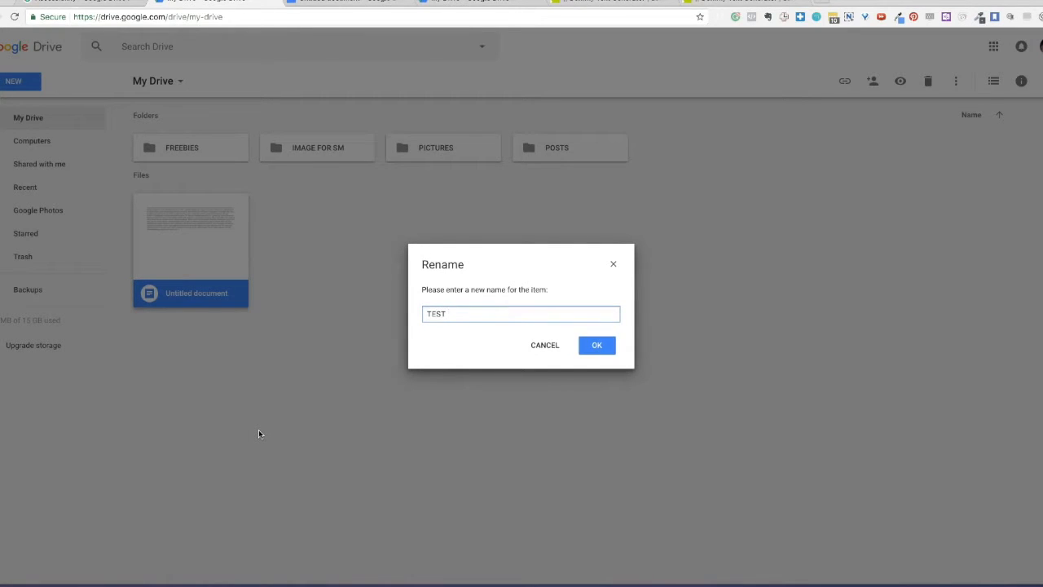
text(POST)
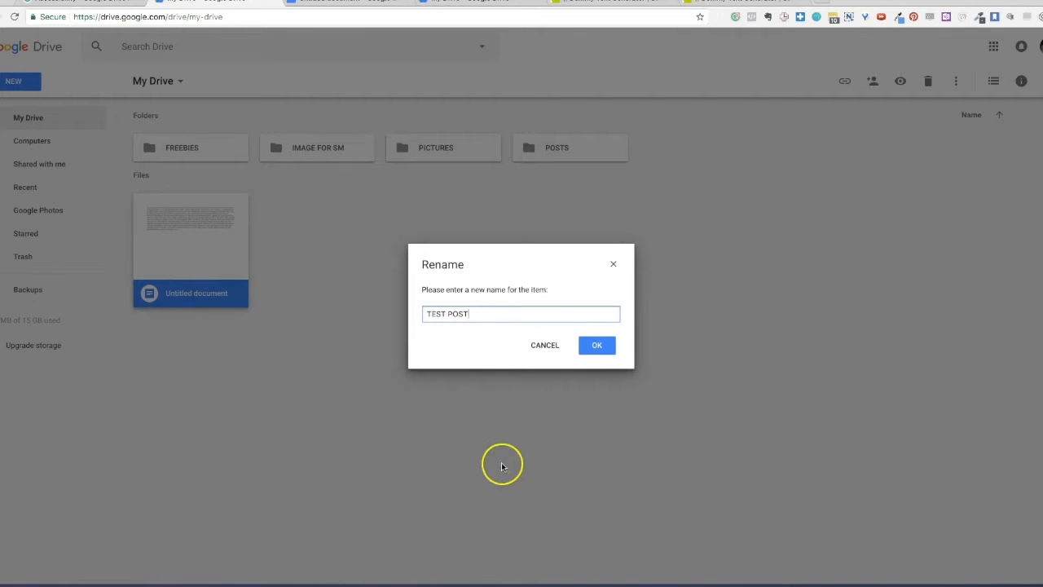
click(596, 345)
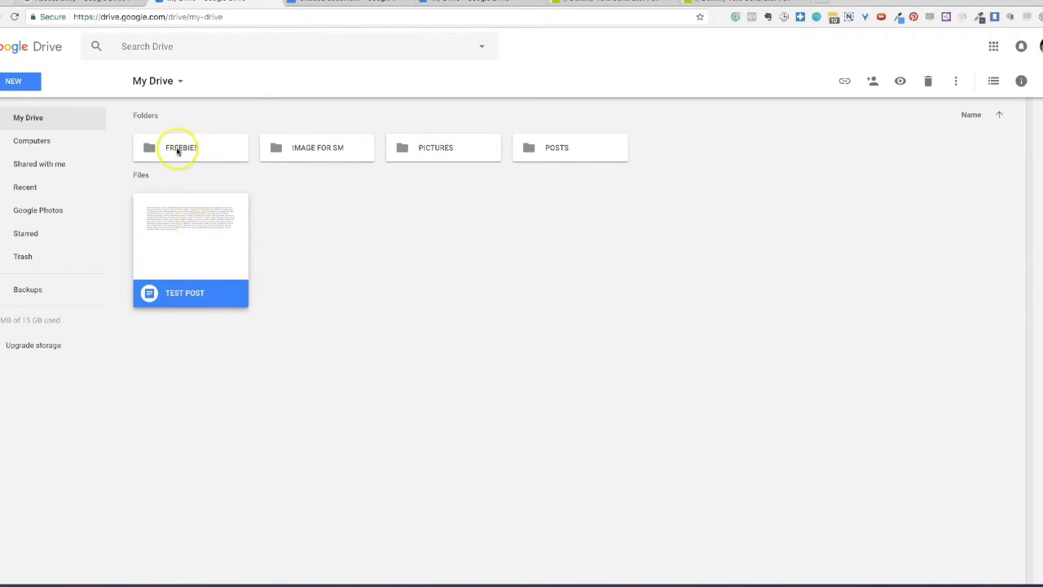
mouse_move(225, 225)
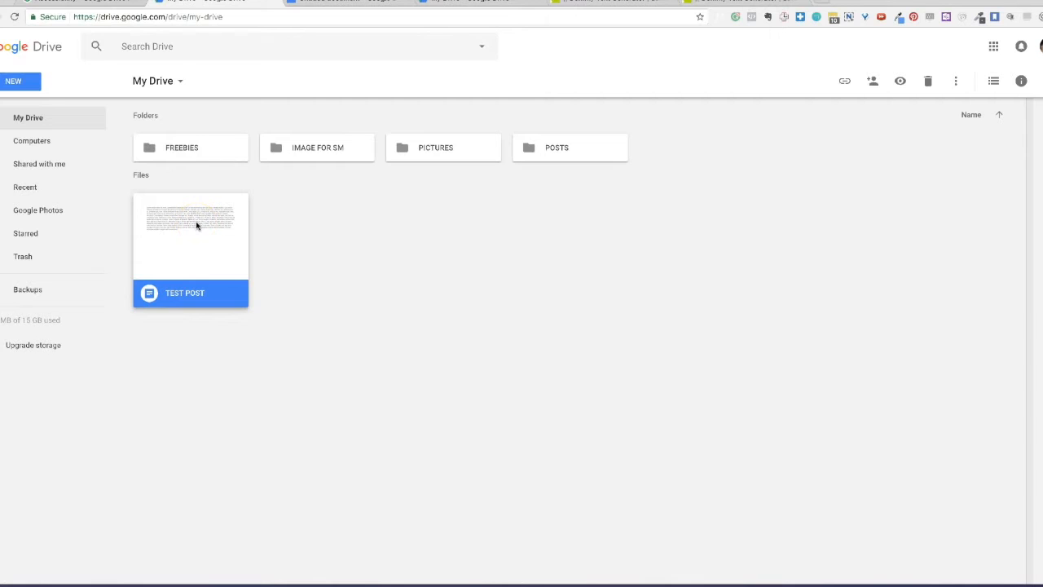
mouse_move(629, 115)
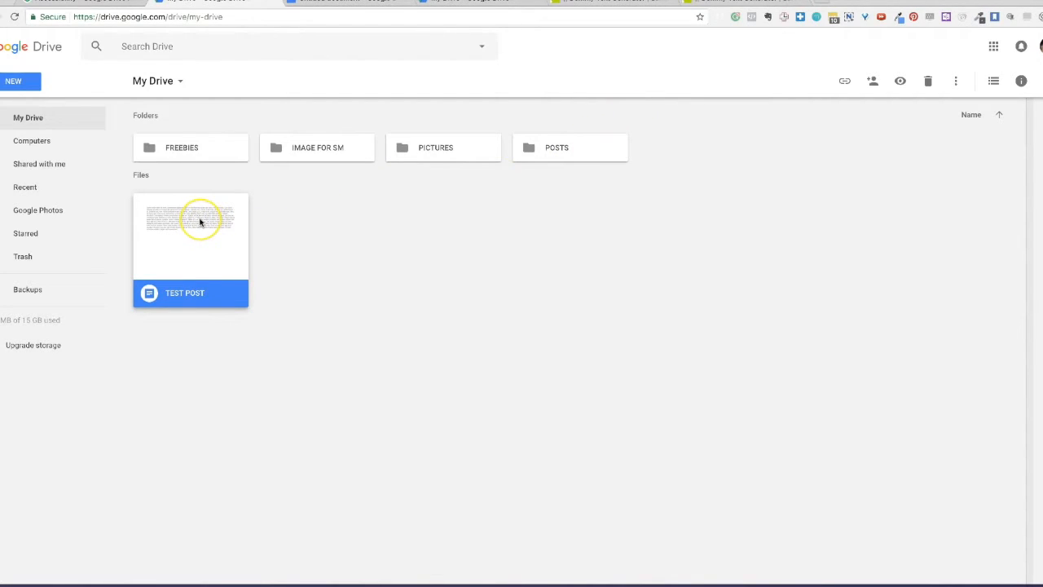
- Move TEST POST into the POSTS folder via Move to, then view POSTS
right_click(201, 220)
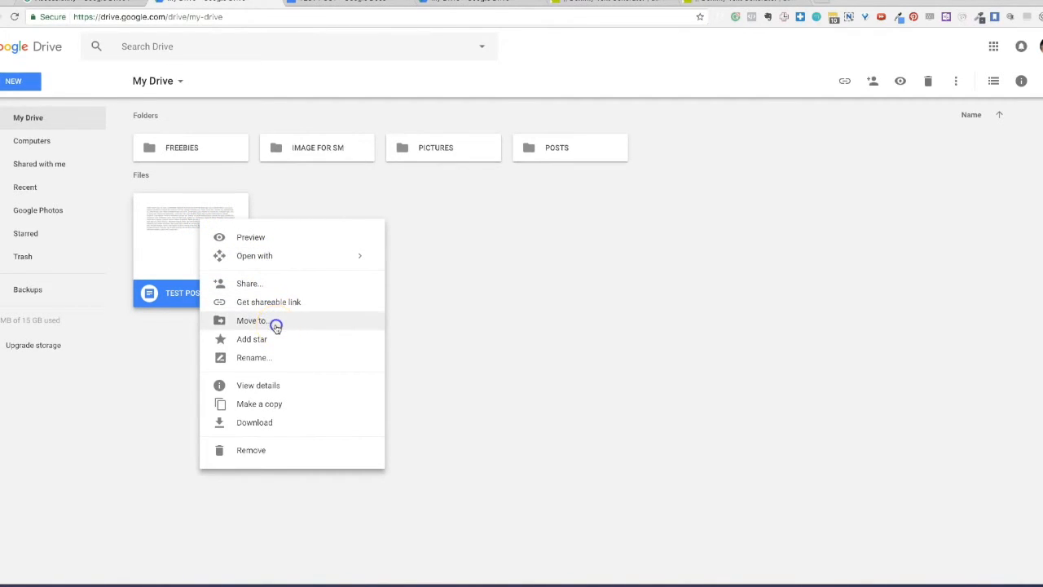
click(251, 319)
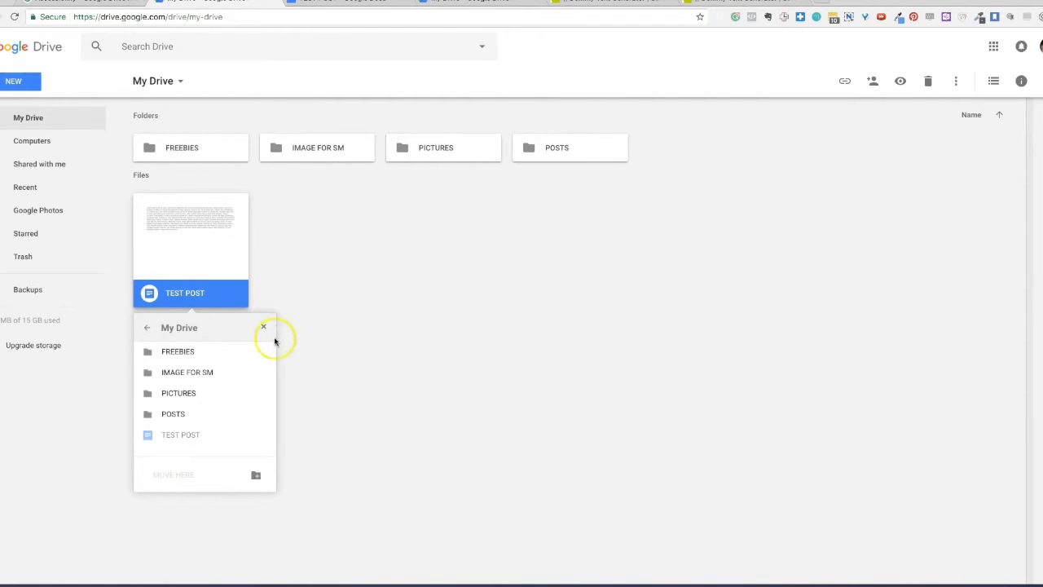
mouse_move(251, 437)
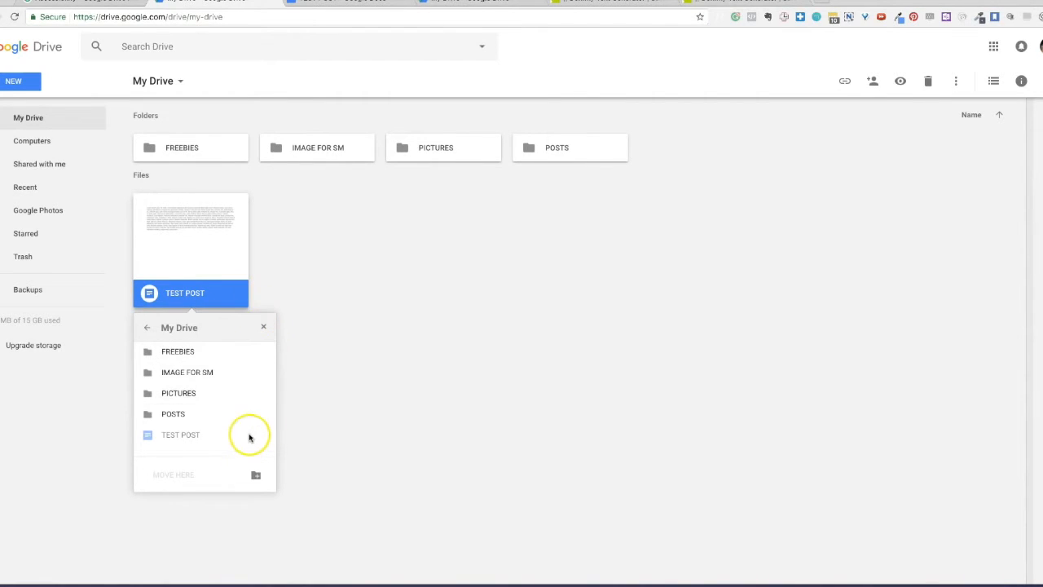
mouse_move(317, 381)
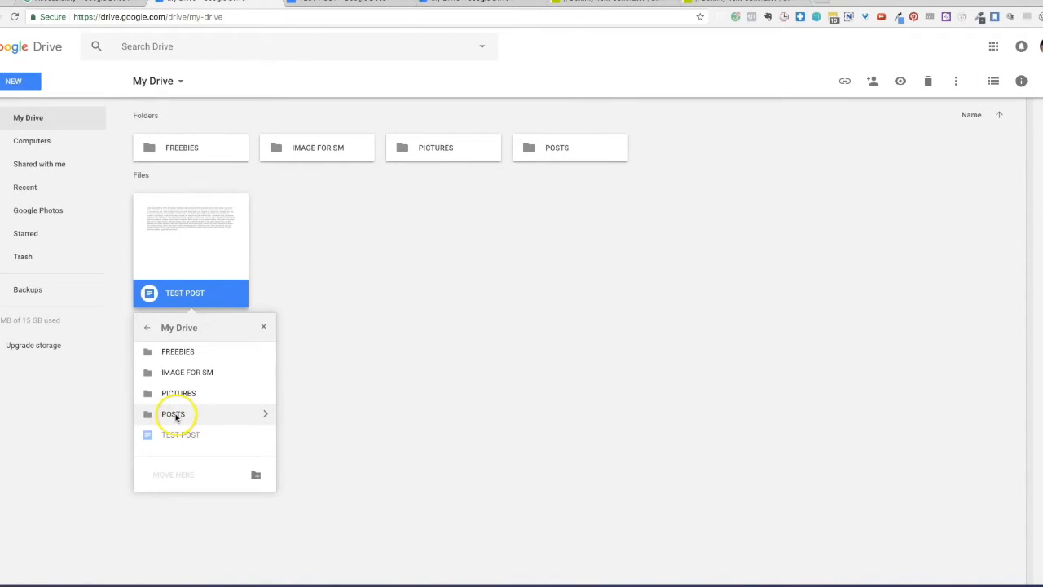
click(173, 414)
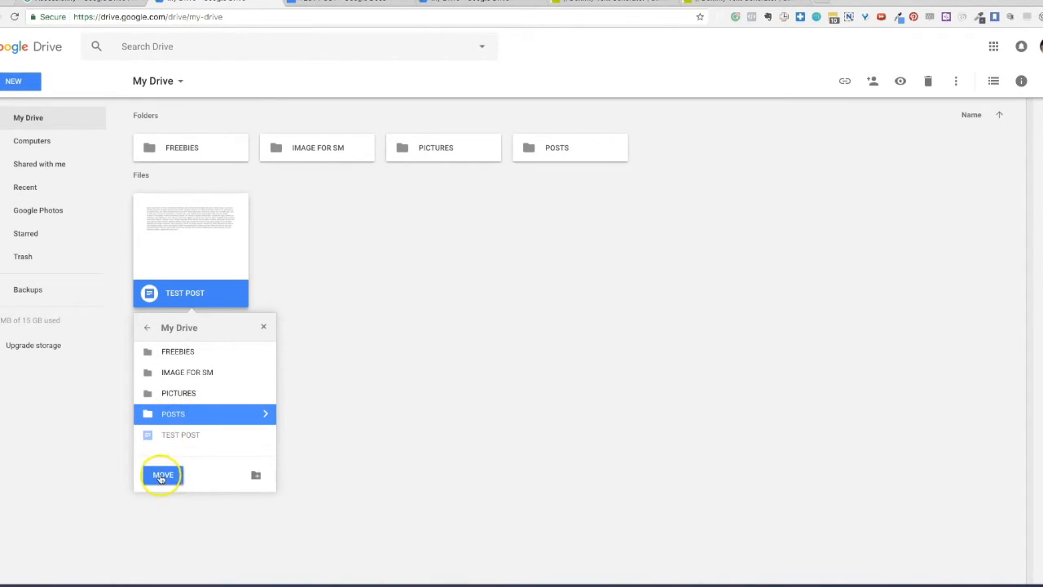
click(164, 474)
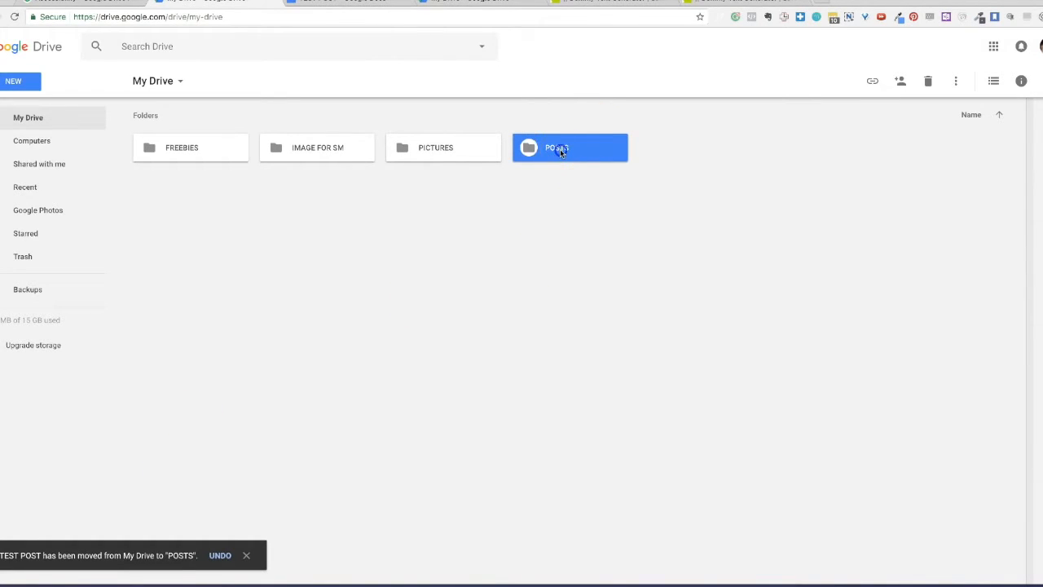
double_click(558, 147)
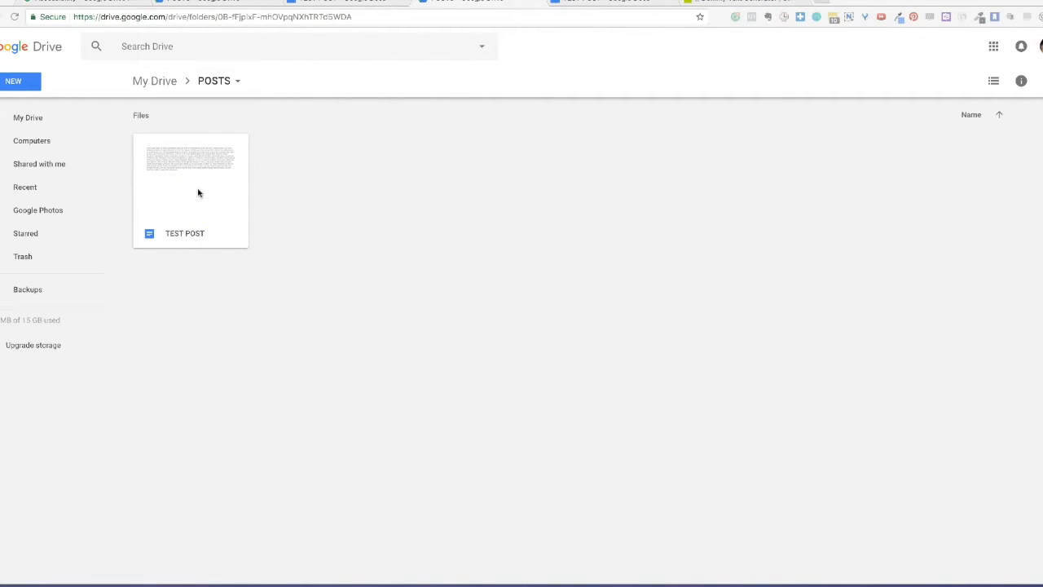
mouse_move(198, 186)
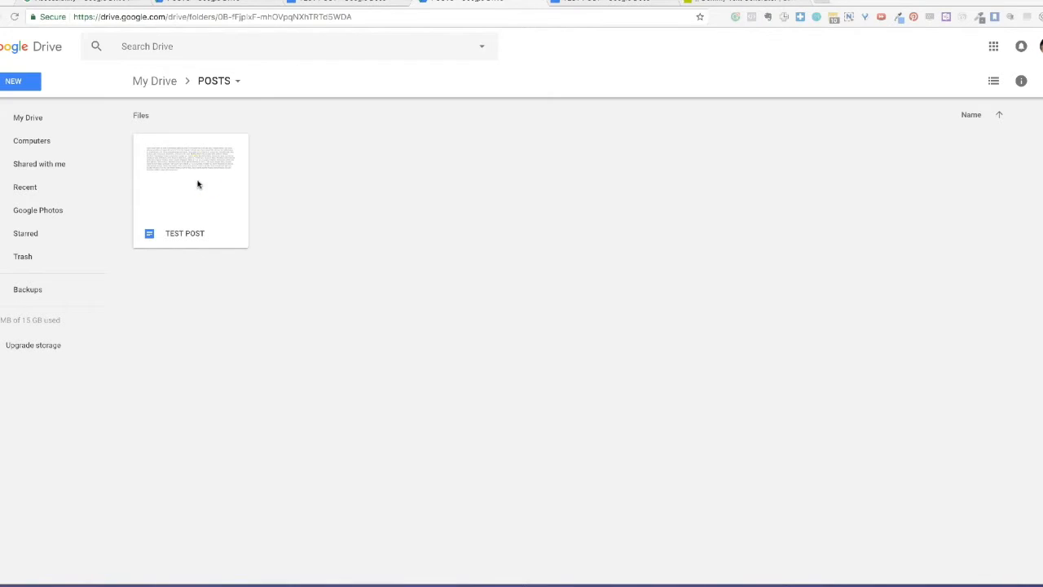
- Show TEST POST's full sharing settings with link sharing turned on
click(190, 172)
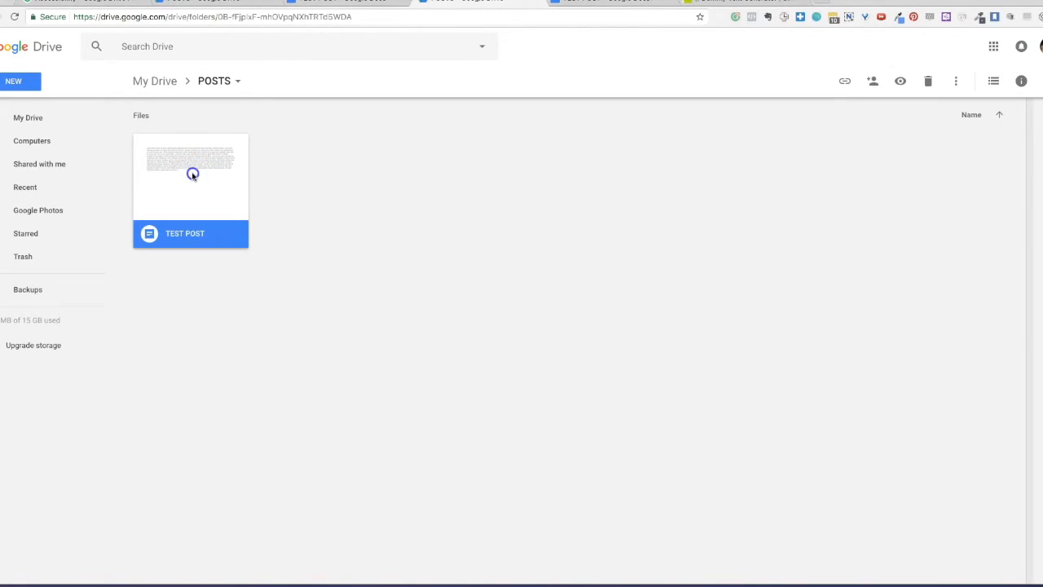
mouse_move(776, 124)
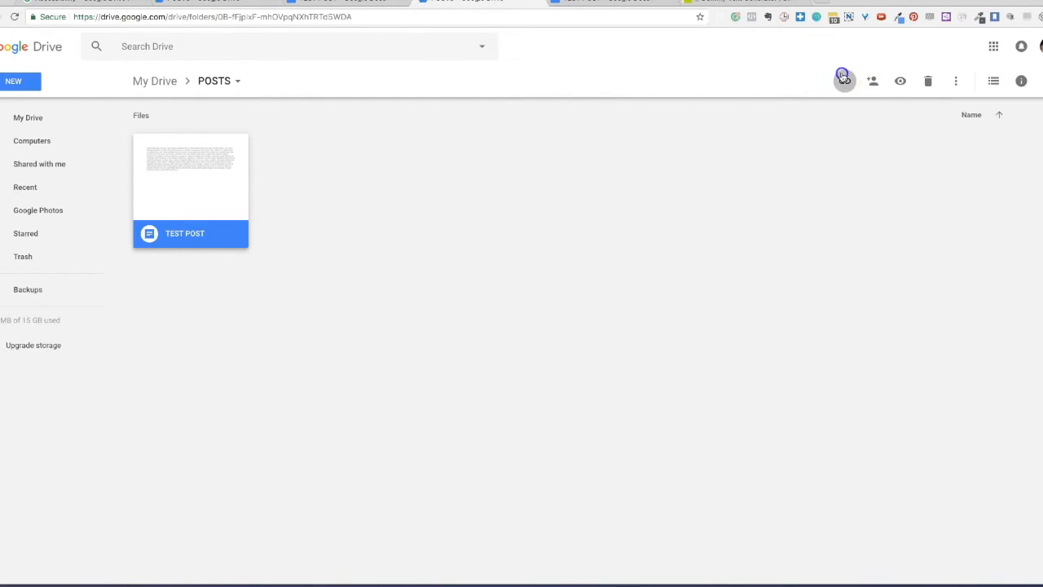
click(845, 81)
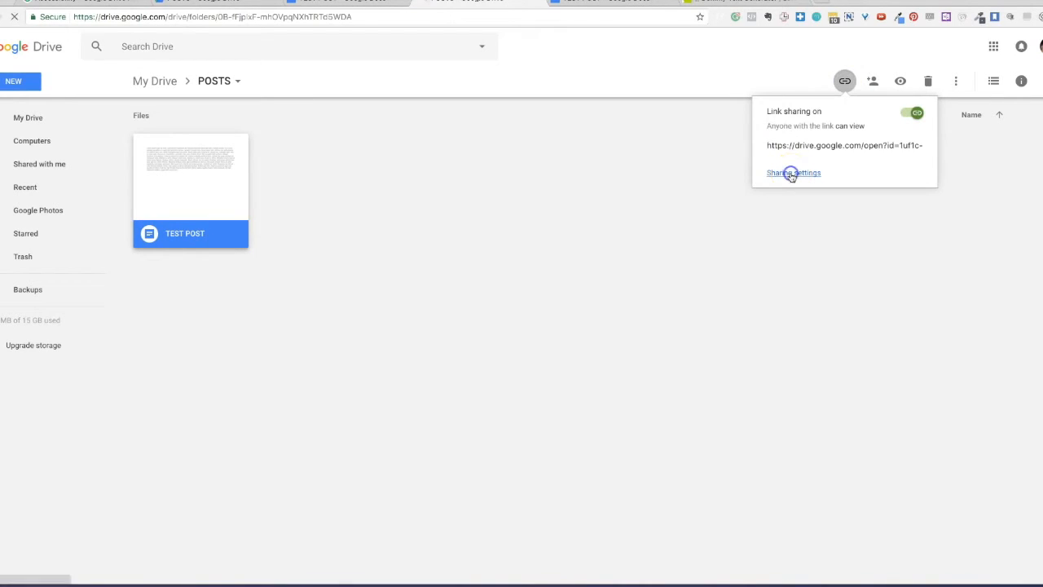
click(792, 173)
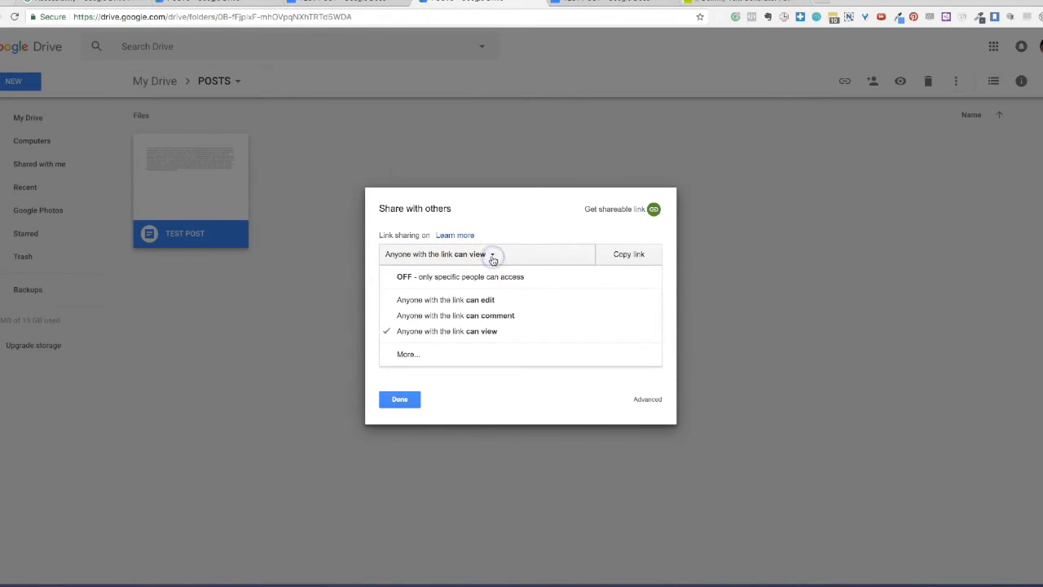
mouse_move(531, 316)
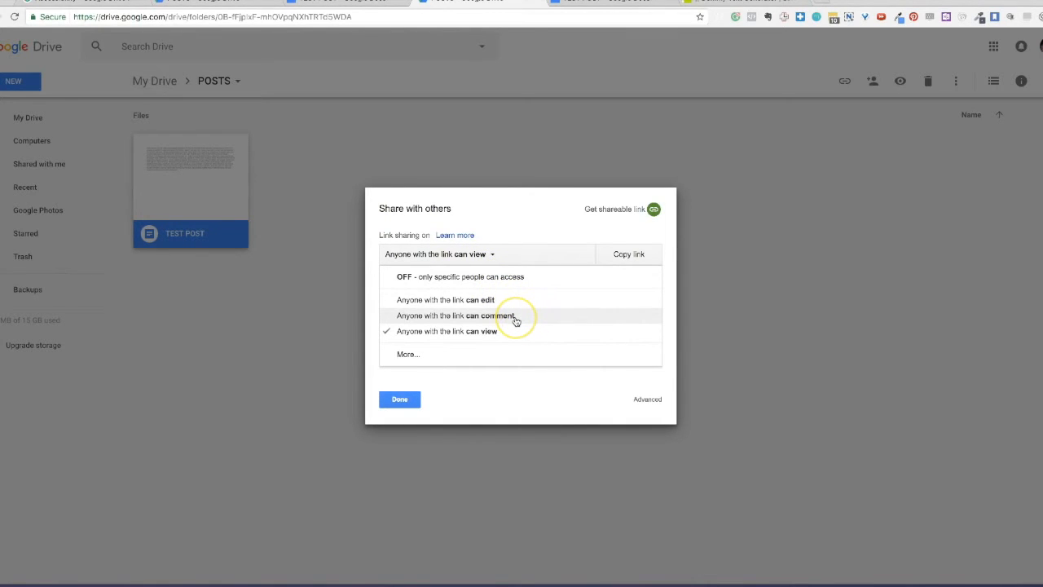
mouse_move(514, 300)
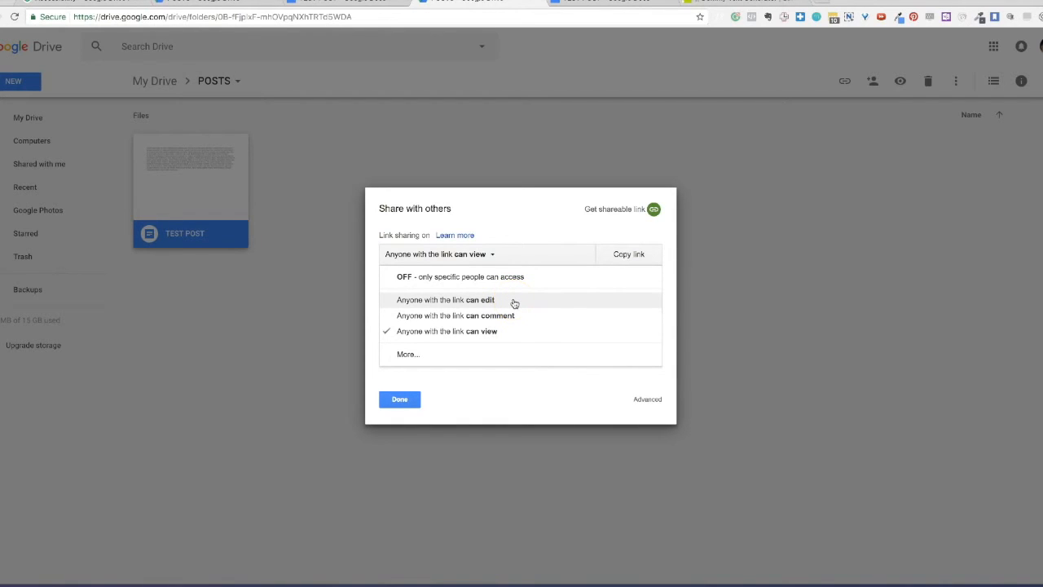
- Close the Share dialog, copy TEST POST's shareable link, then switch link sharing off
click(399, 398)
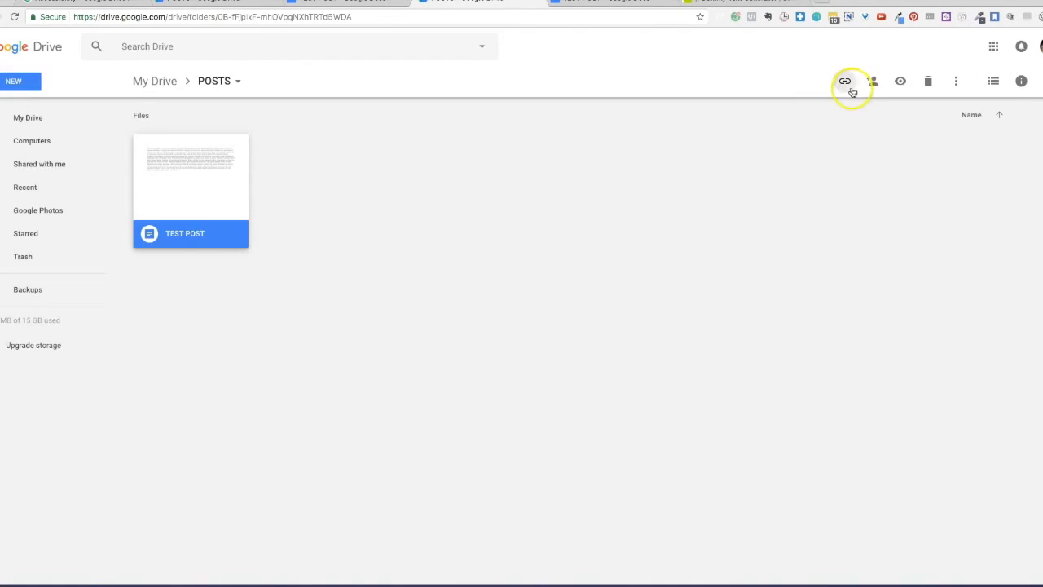
click(844, 82)
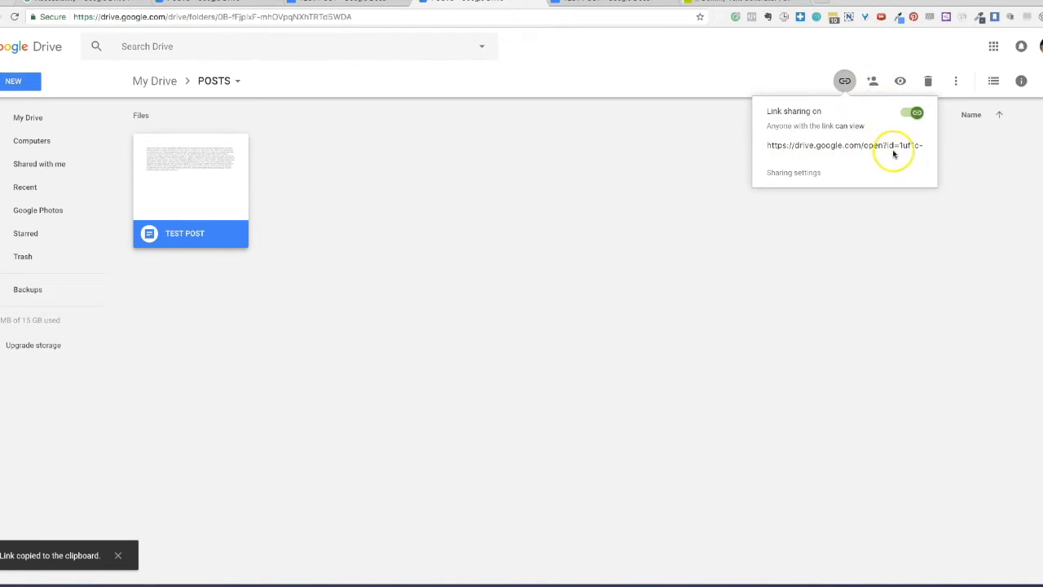
mouse_move(947, 153)
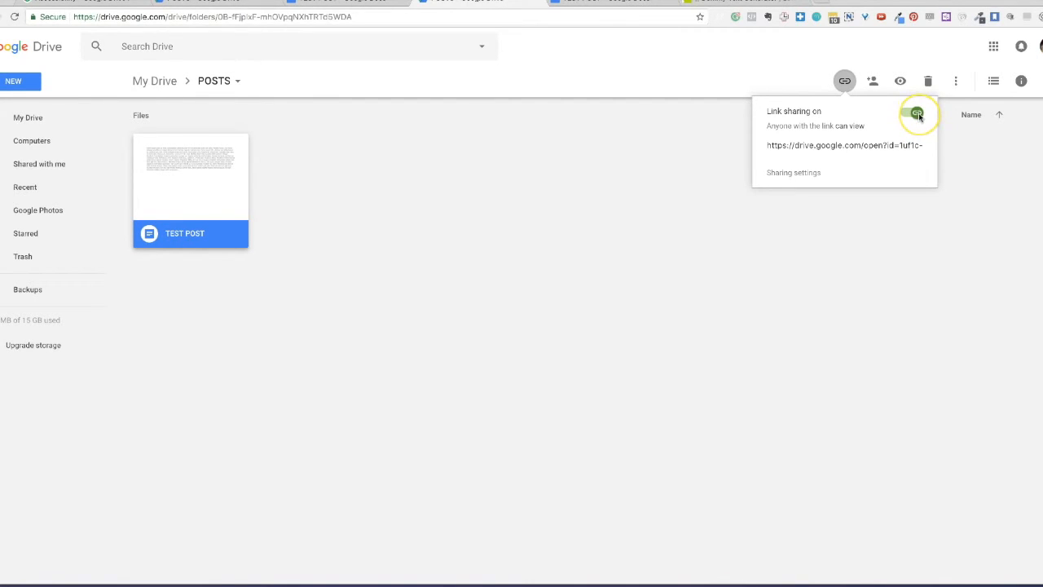
click(916, 111)
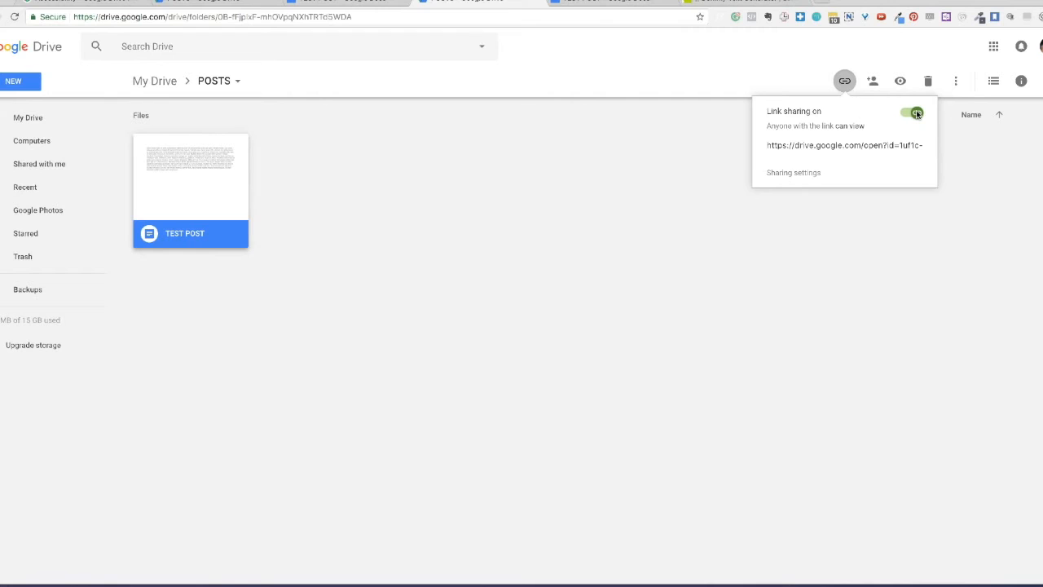
click(913, 112)
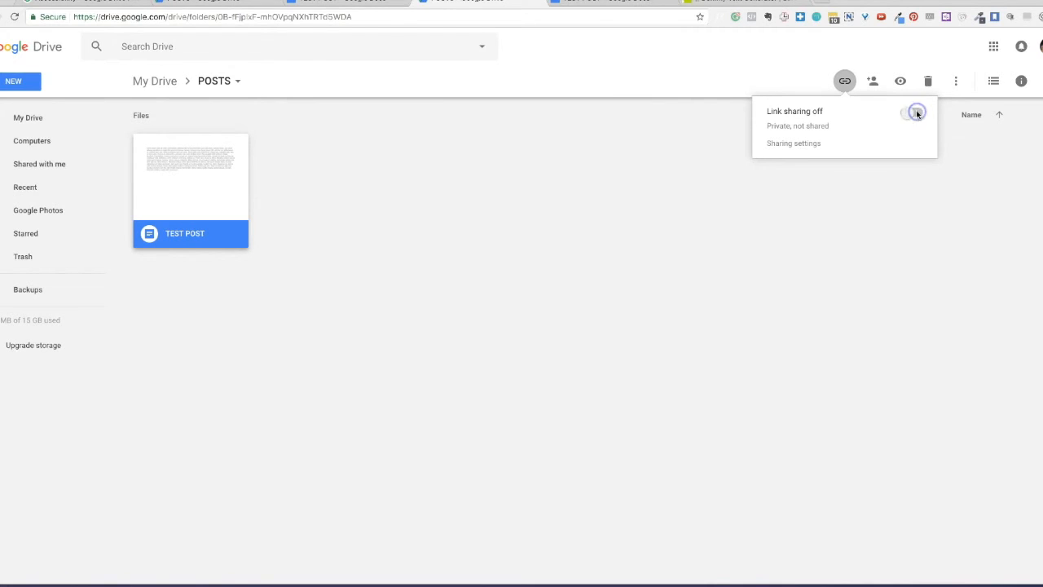
click(913, 113)
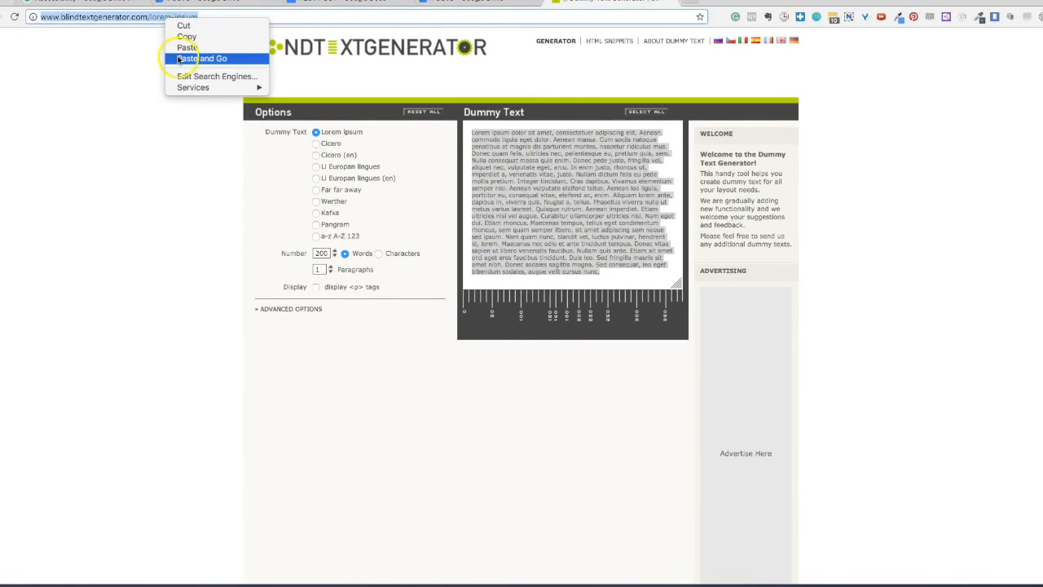
- Load the copied document link in the browser to view the shared Lorem ipsum doc
click(202, 59)
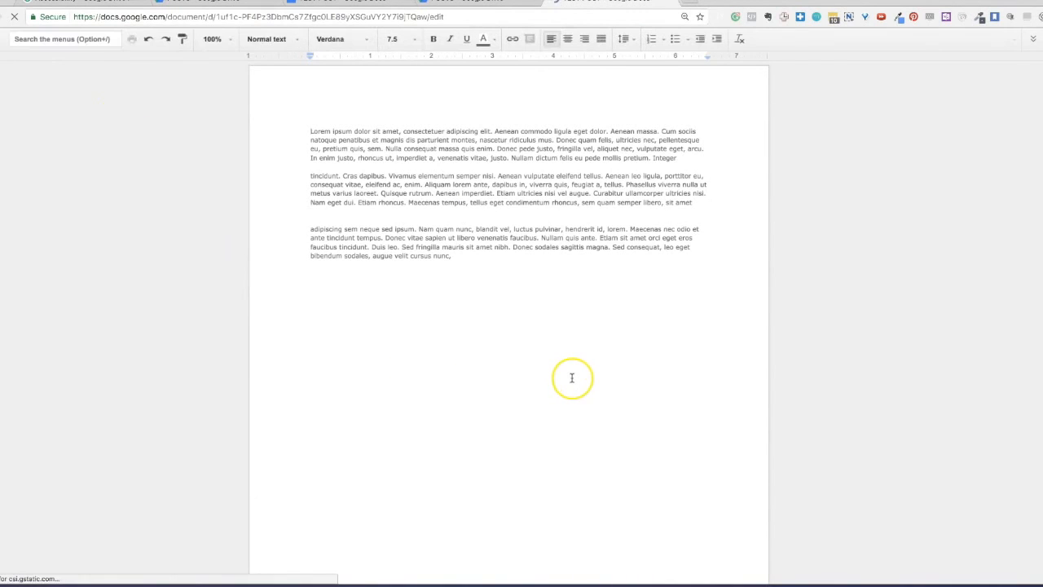